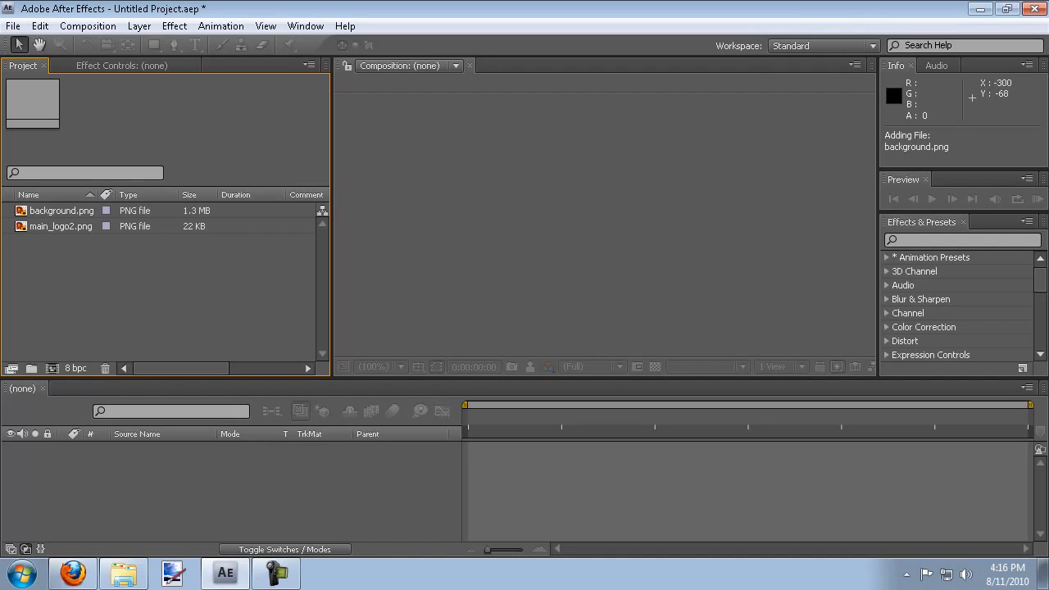
Step: Review the background and logo images, then confirm the 1280×720 29.97 fps, 30-second Comp 1 settings
click(63, 210)
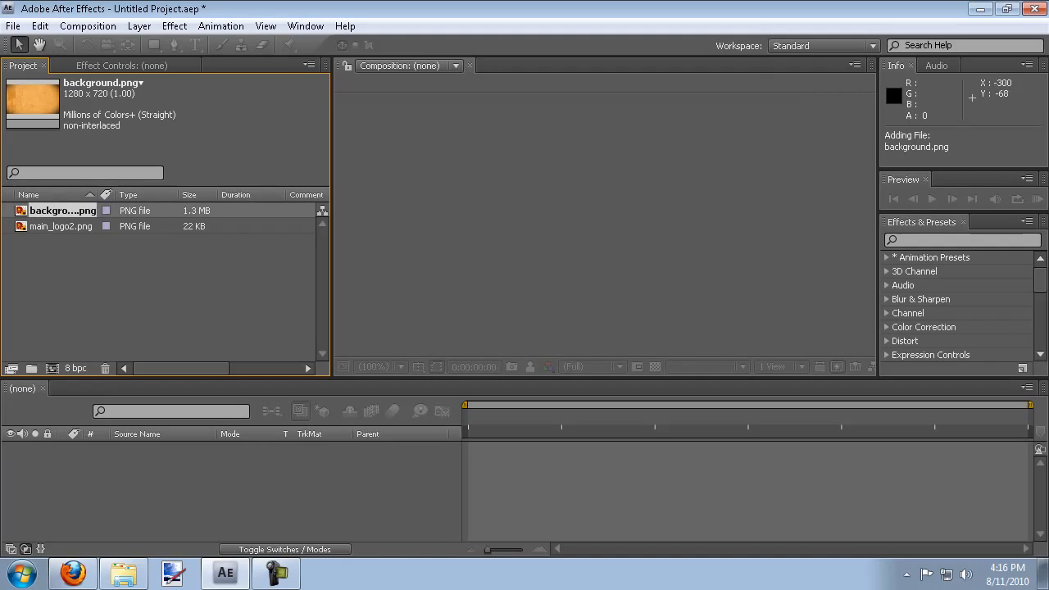
click(60, 227)
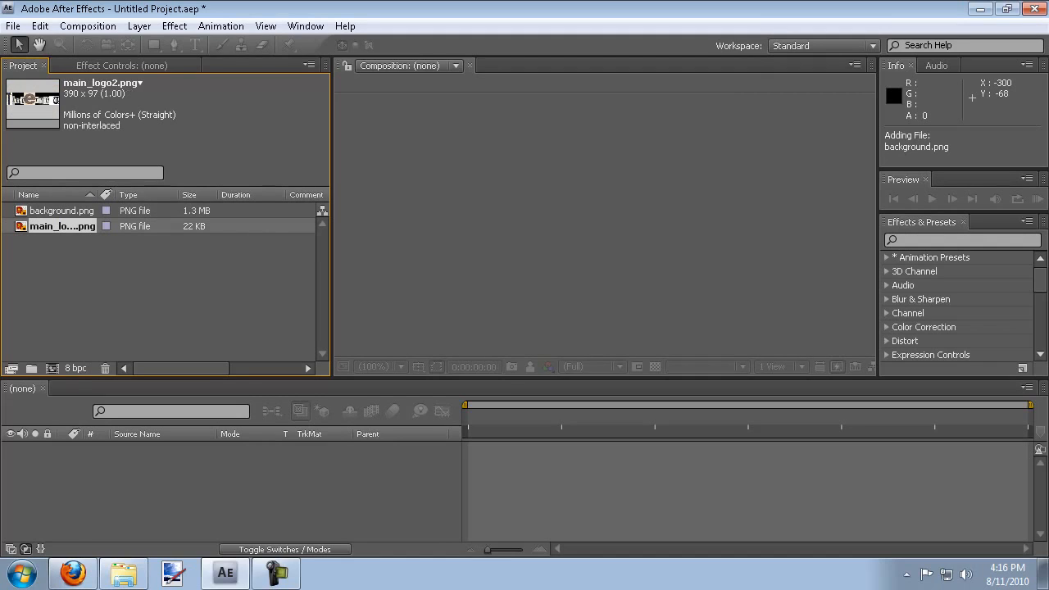
click(62, 210)
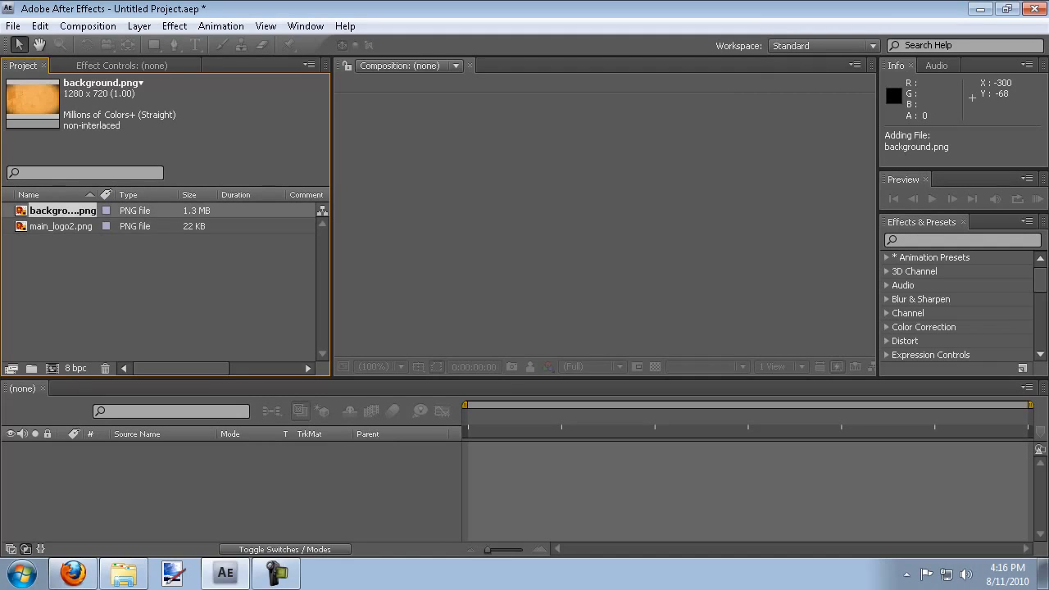
click(61, 227)
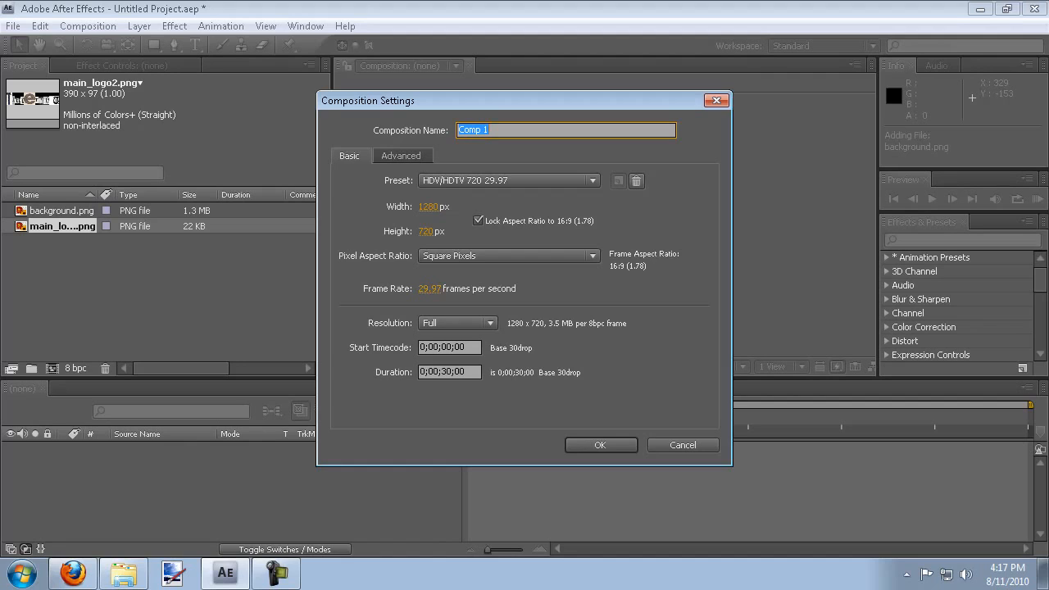
click(600, 445)
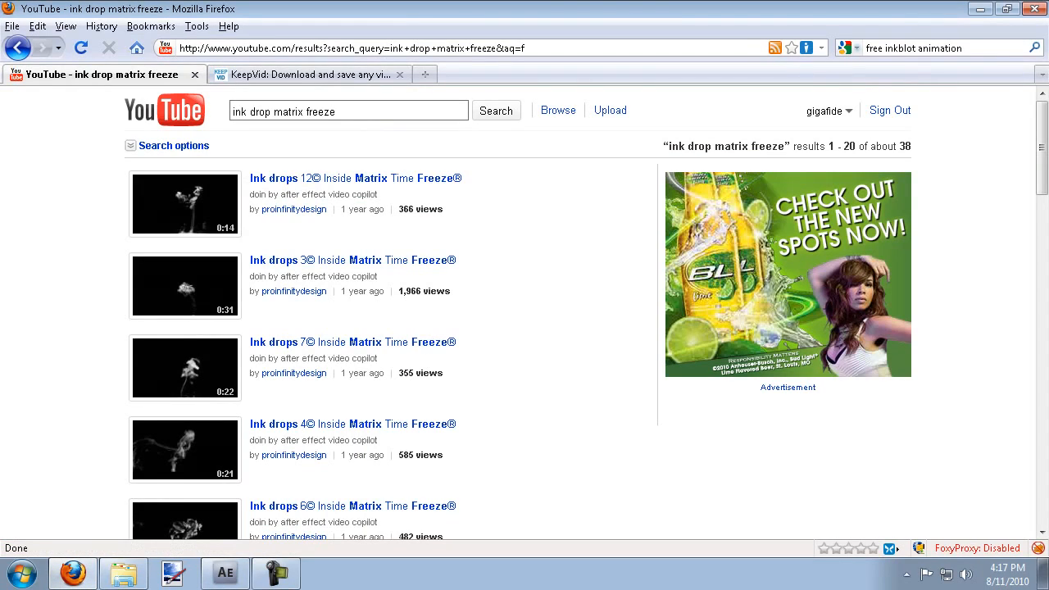
mouse_move(226, 308)
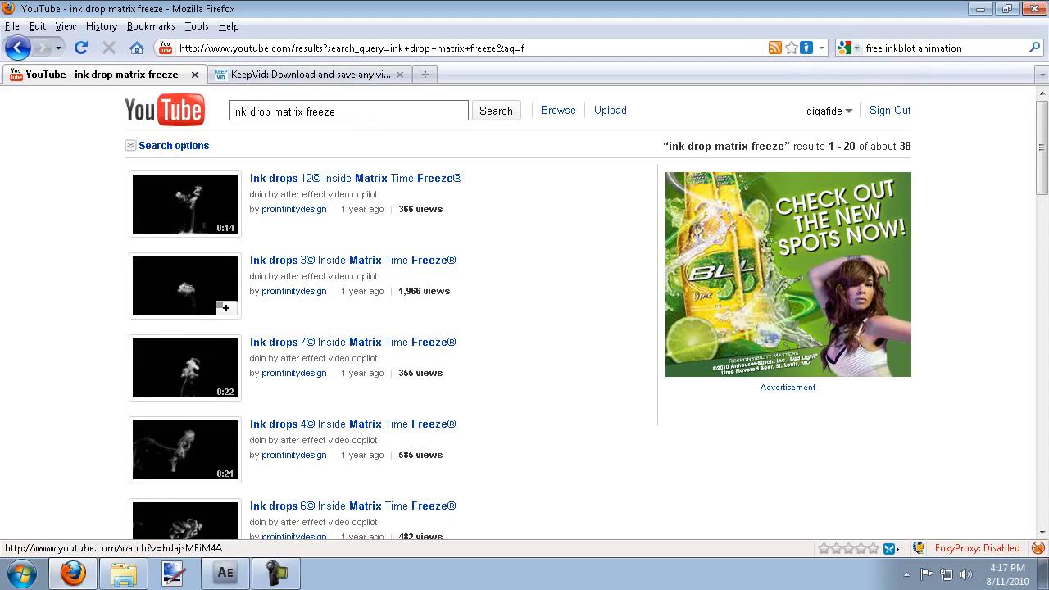
scroll(down, 3)
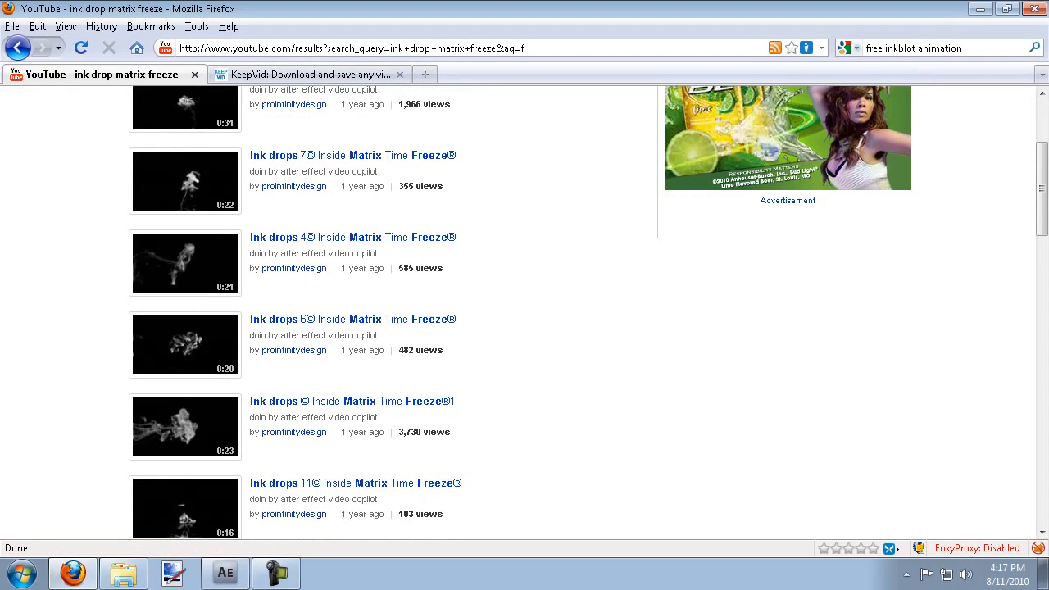
click(308, 76)
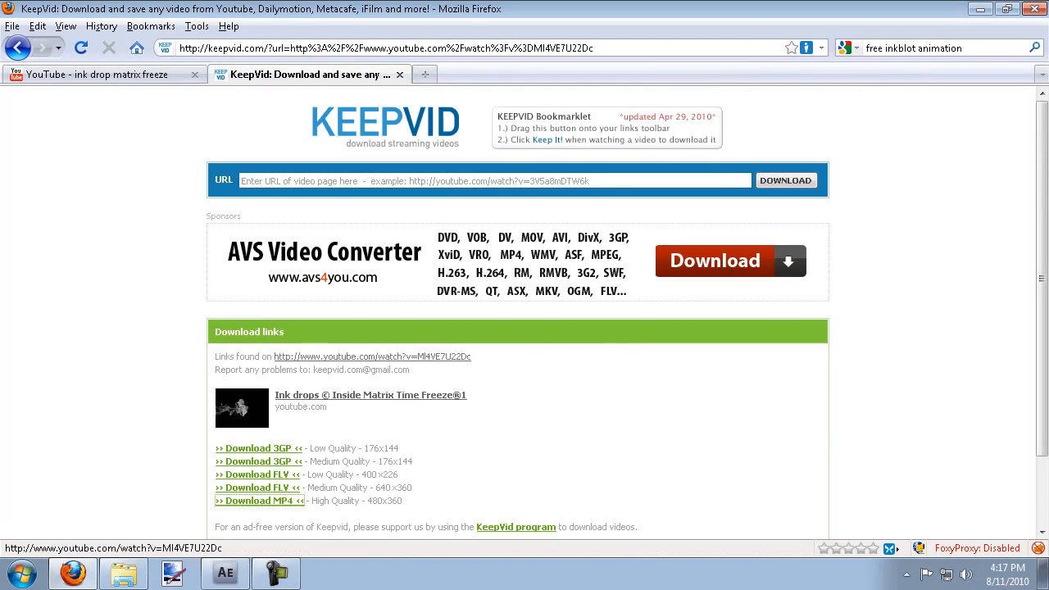
scroll(down, 3)
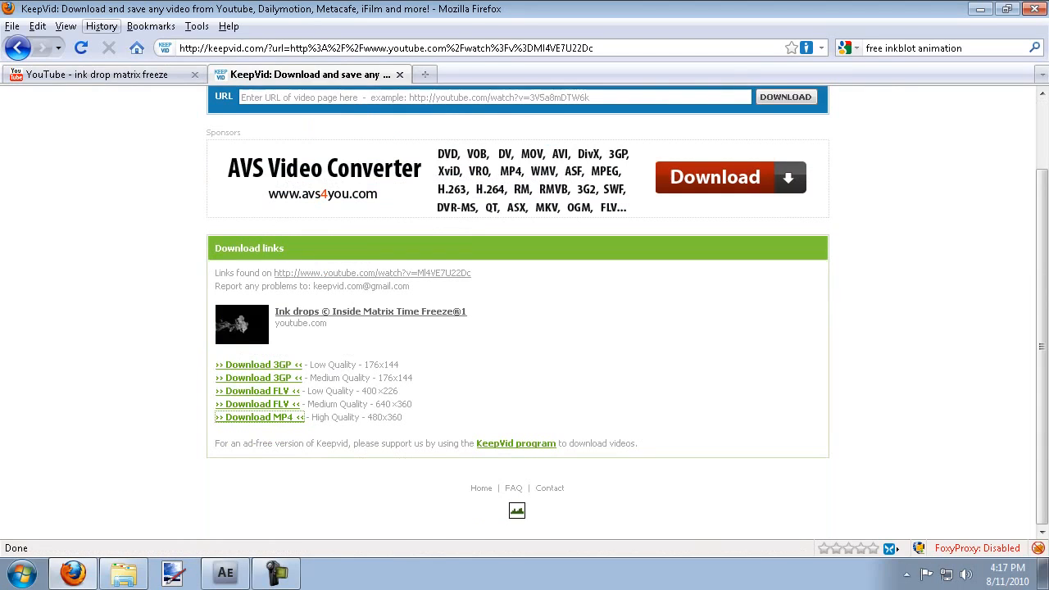
click(98, 74)
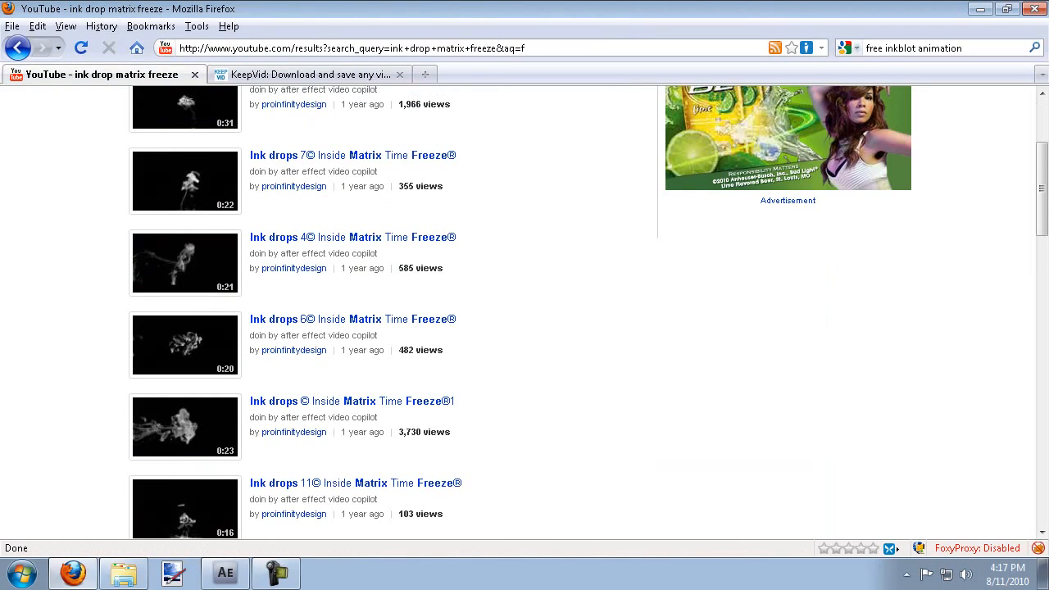
scroll(down, 3)
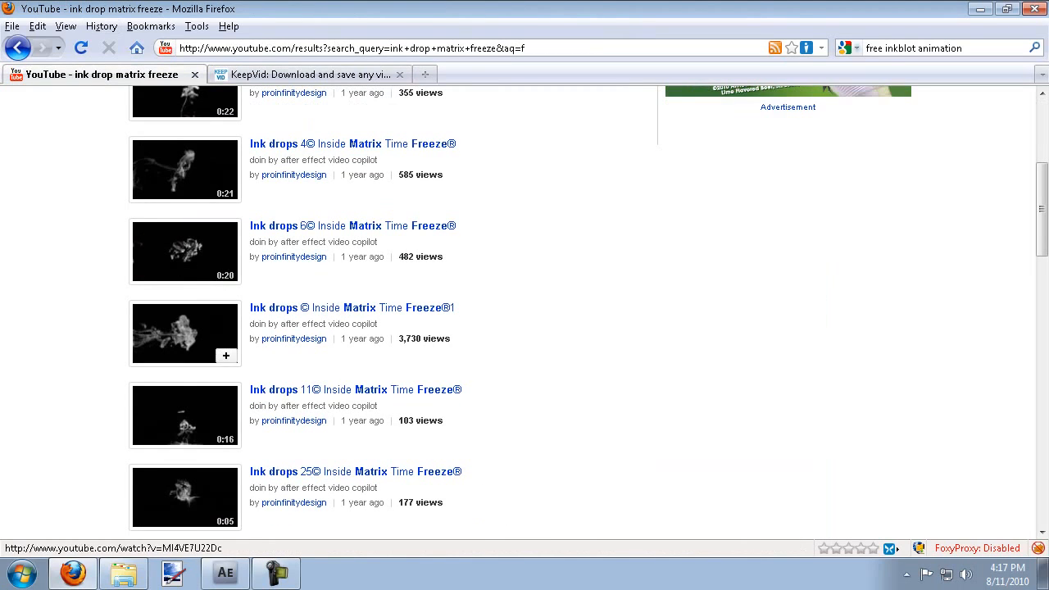
mouse_move(352, 308)
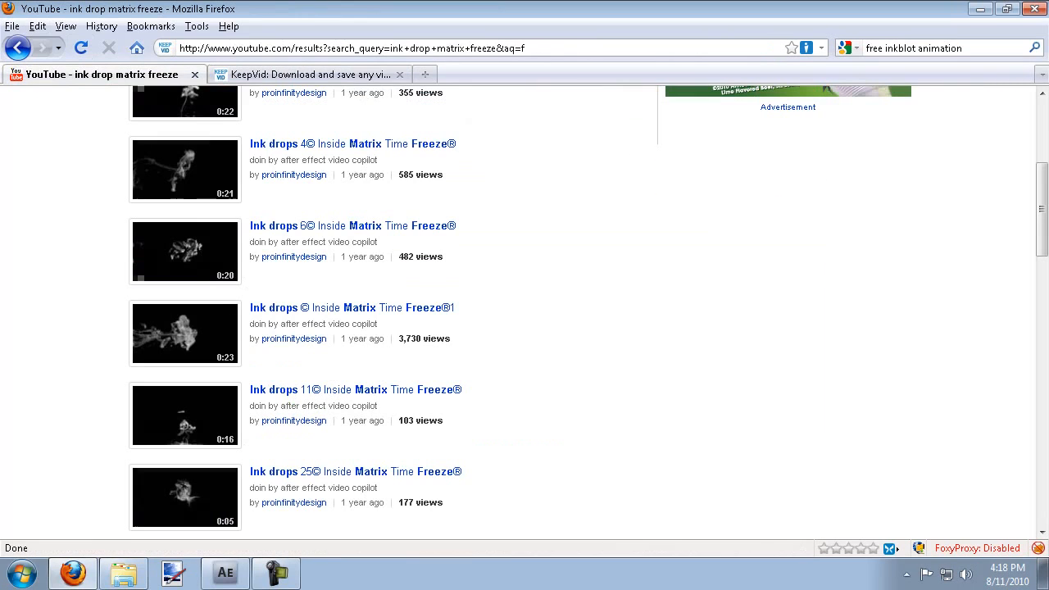
scroll(down, 3)
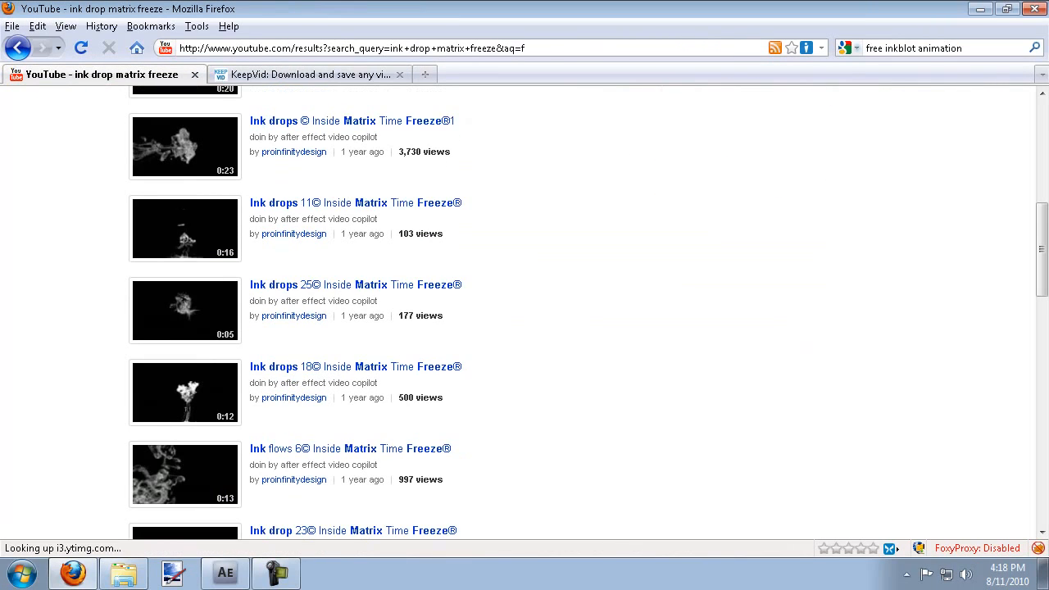
scroll(down, 3)
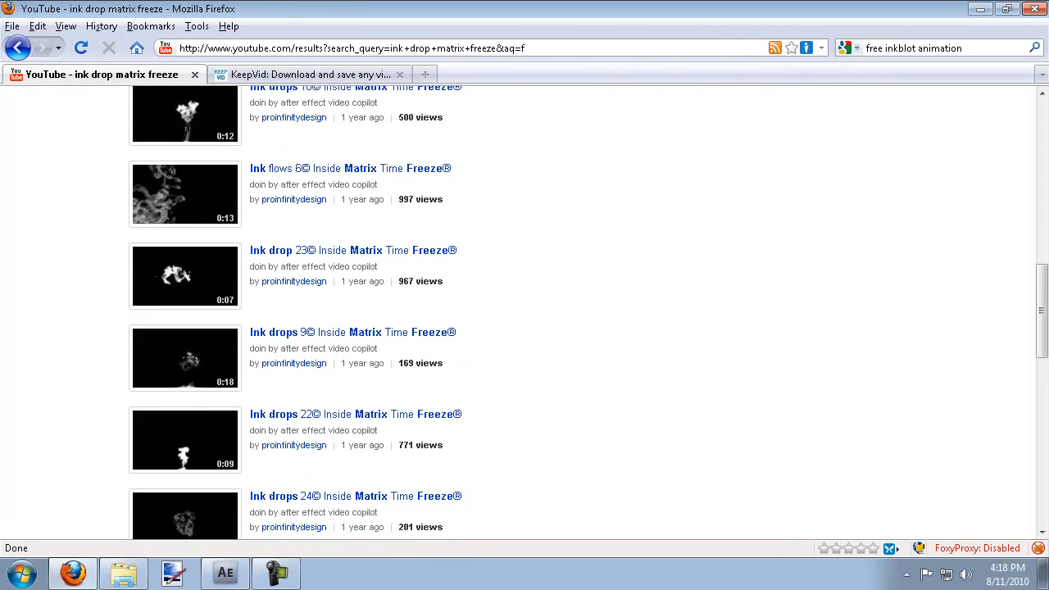
scroll(down, 3)
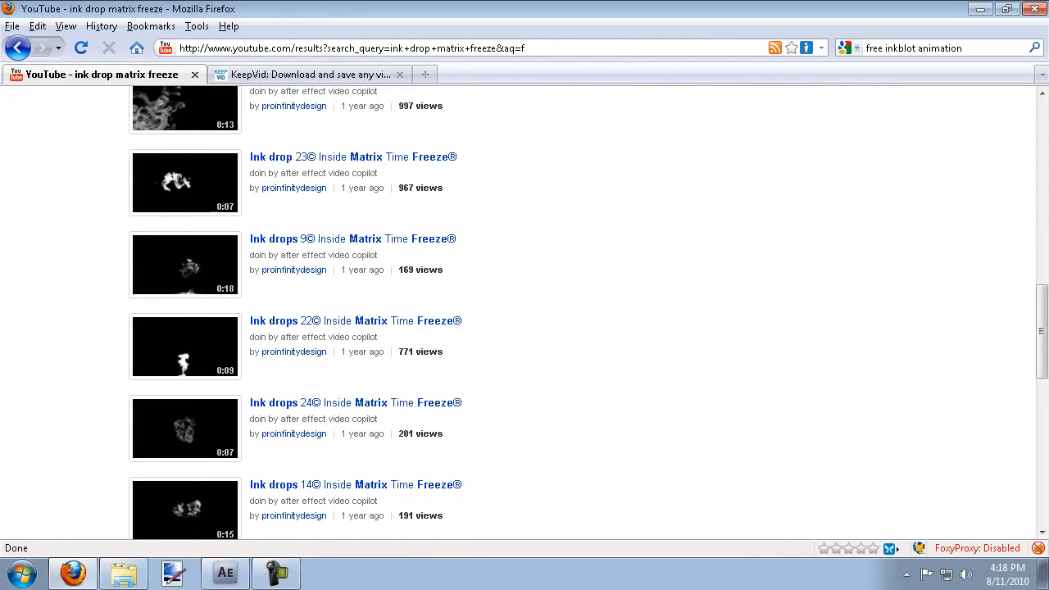
scroll(down, 3)
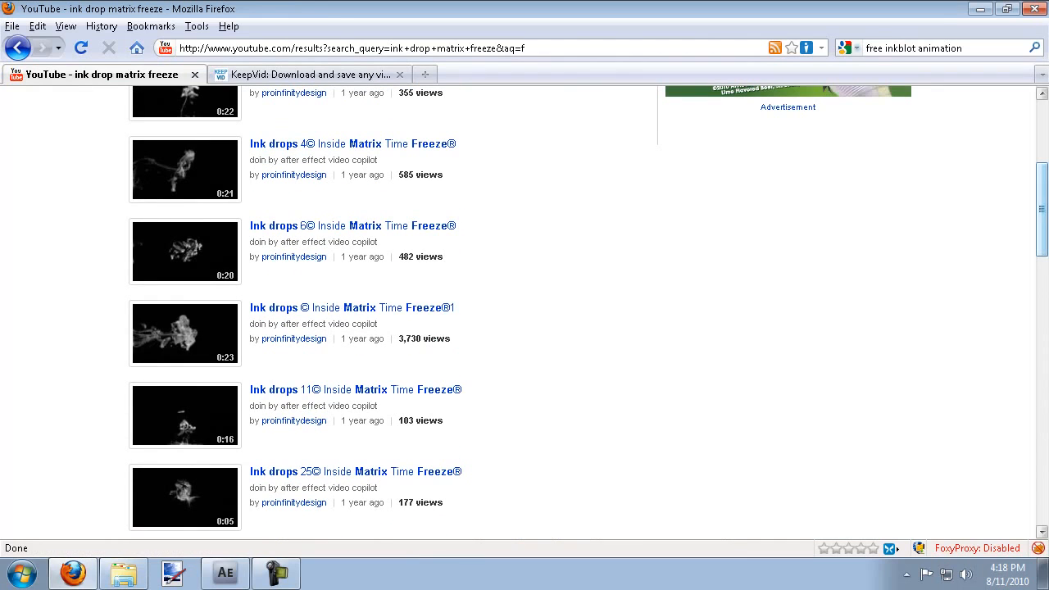
scroll(up, 3)
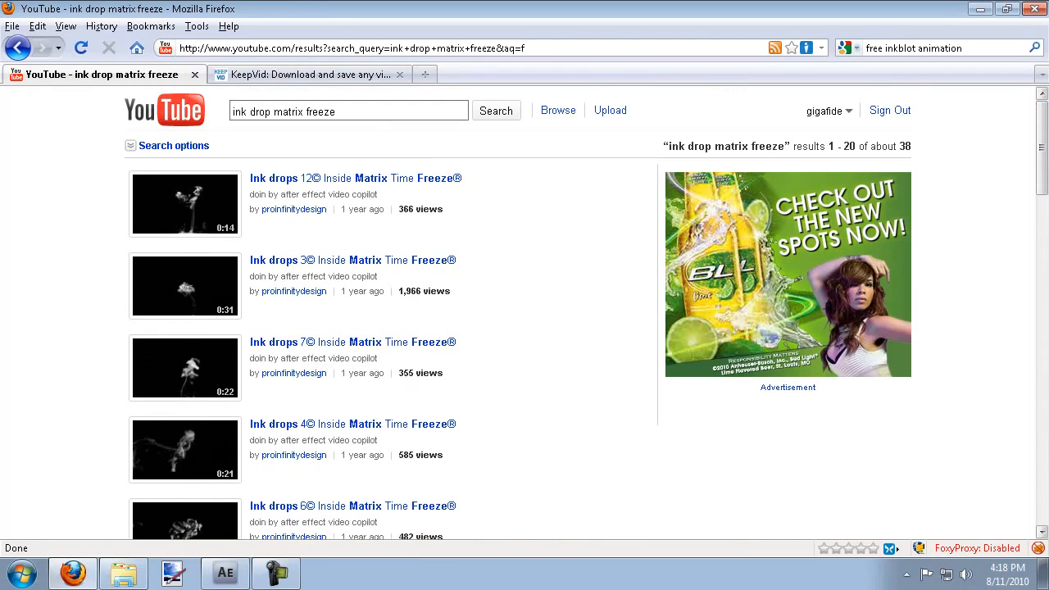
click(225, 573)
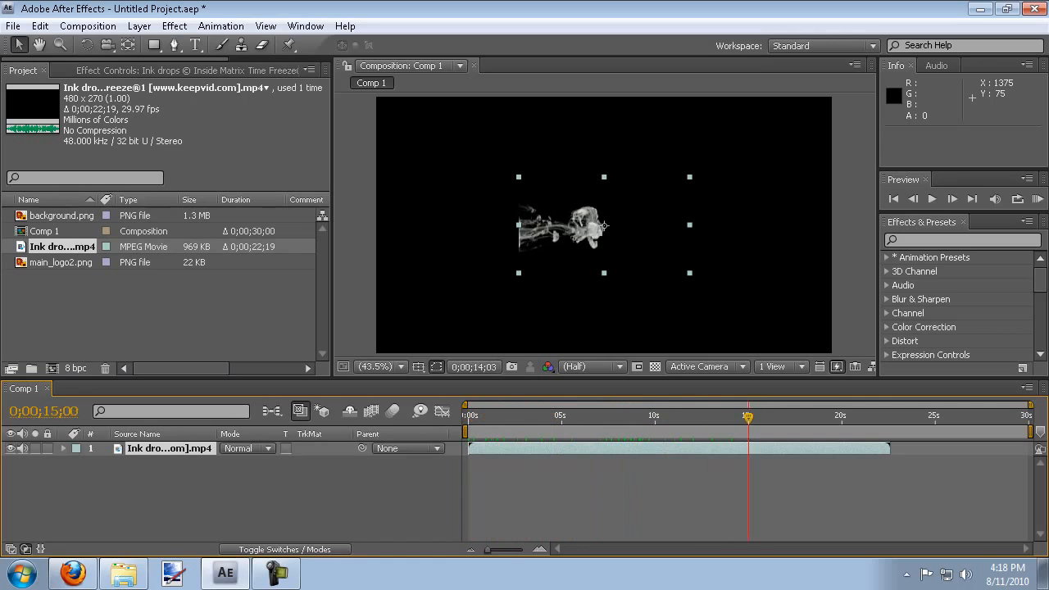
Step: Scrub through the imported ink drop footage in the Comp 1 timeline
drag(748, 416, 819, 416)
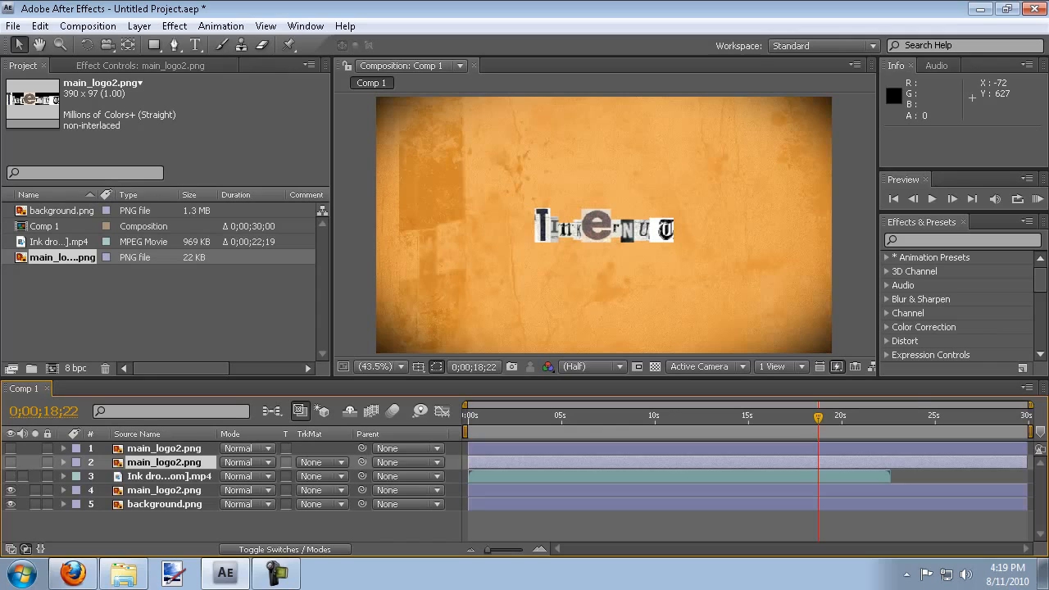
Step: Scale the lowest main_logo2.png layer to 200%, then select the ink drop layer
click(164, 490)
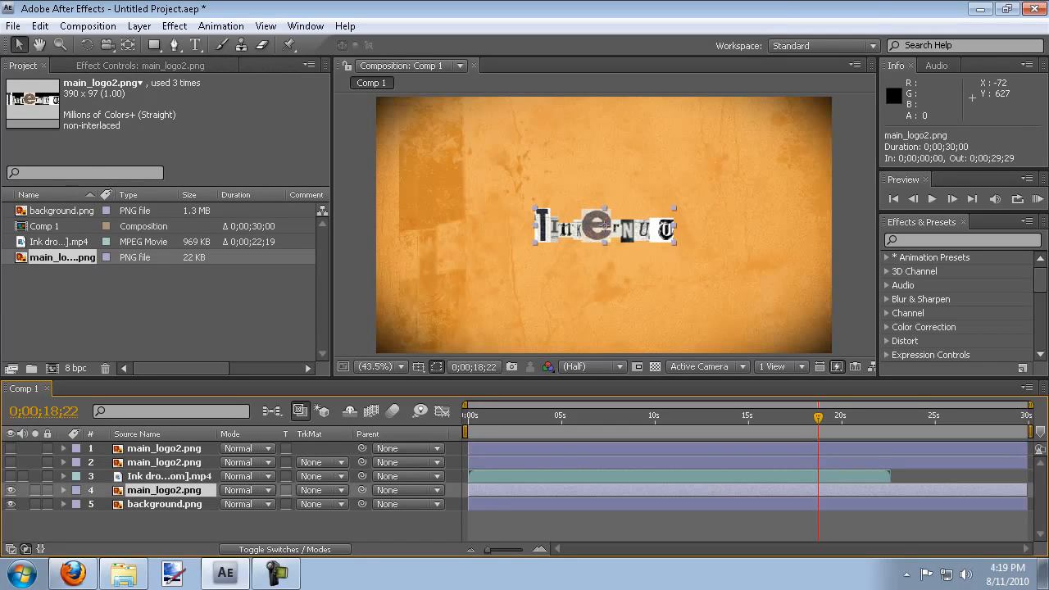
click(64, 490)
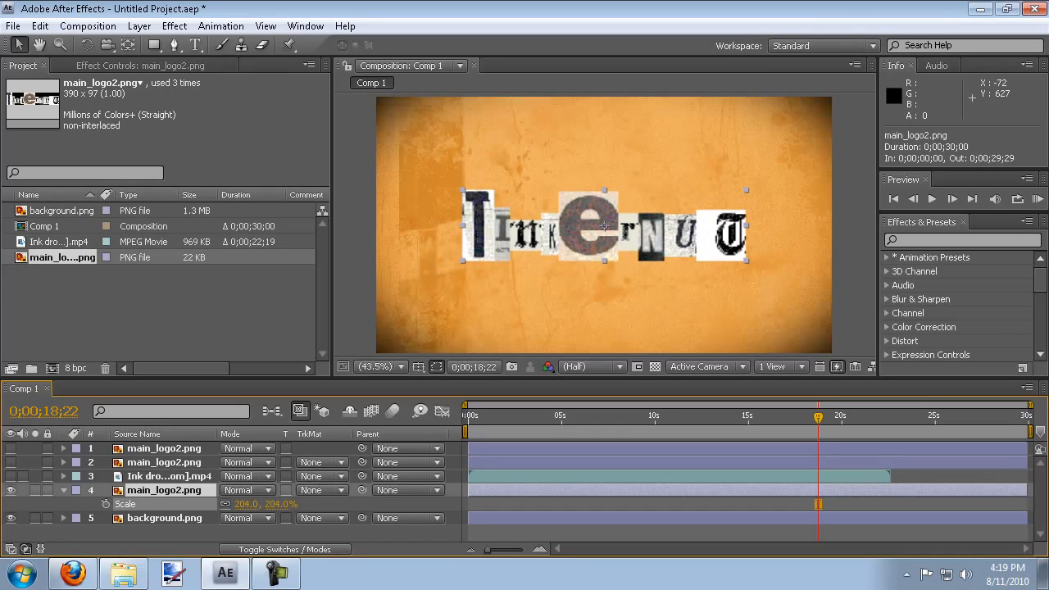
double_click(245, 503)
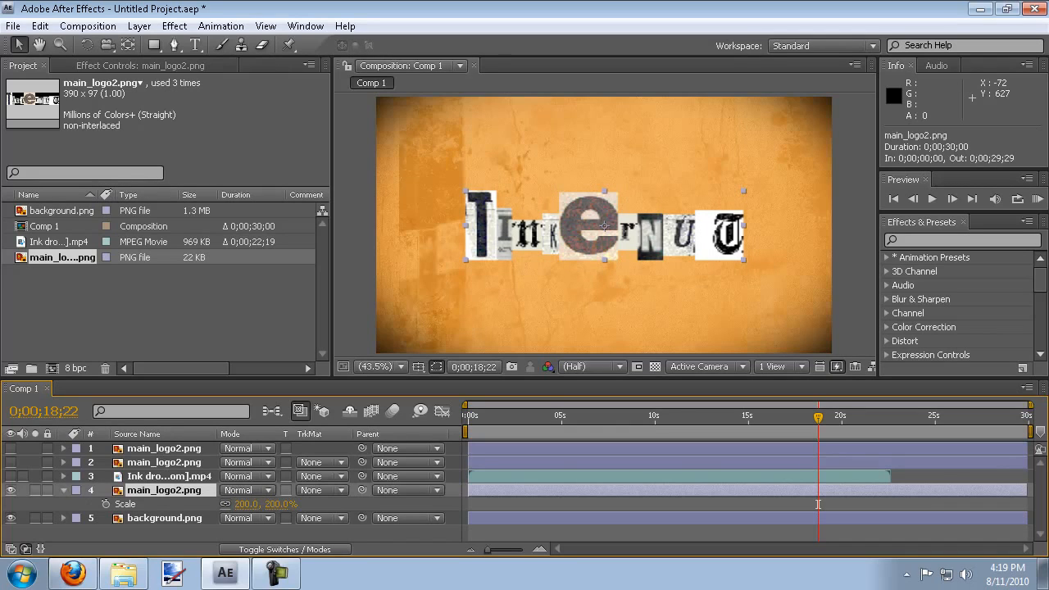
click(170, 476)
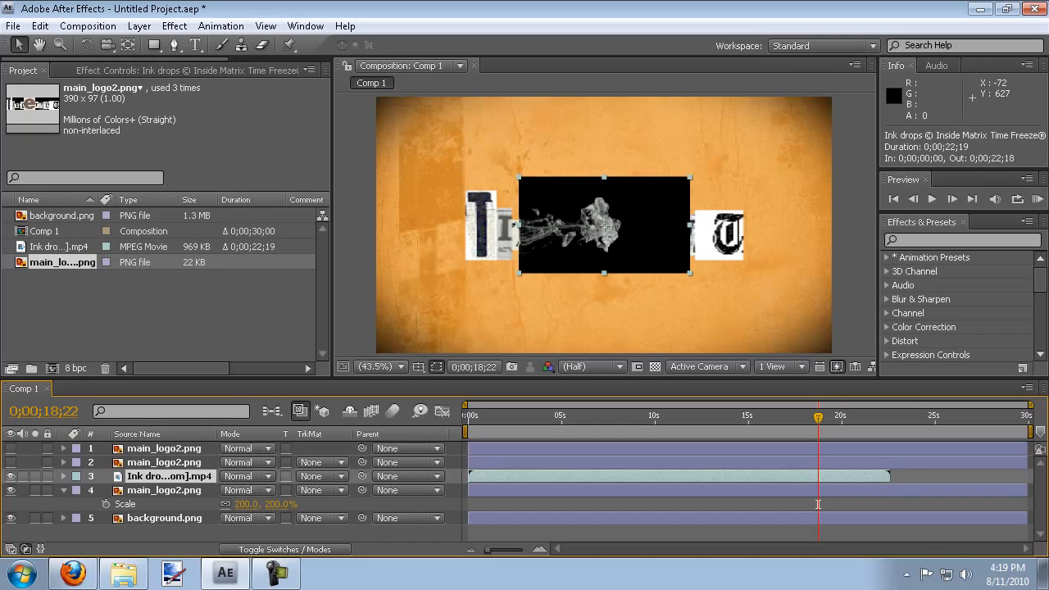
drag(817, 419, 496, 418)
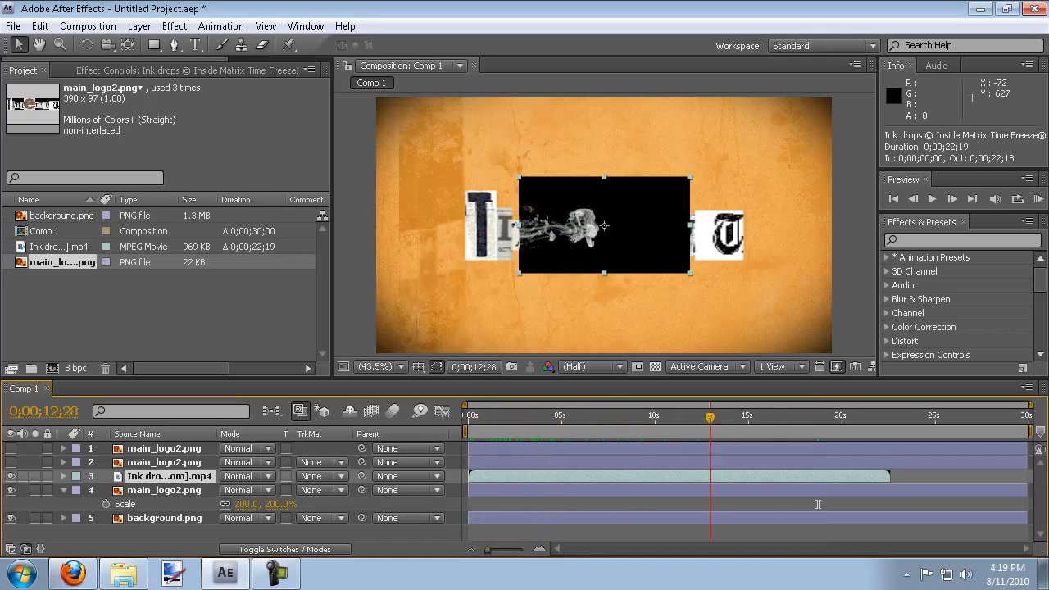
drag(710, 419, 866, 418)
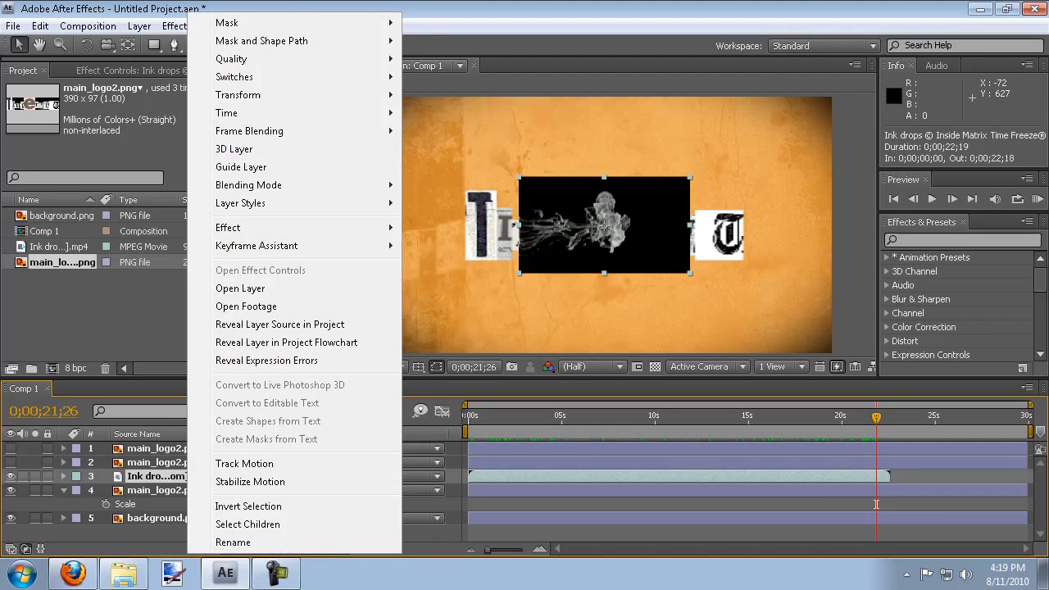
mouse_move(226, 111)
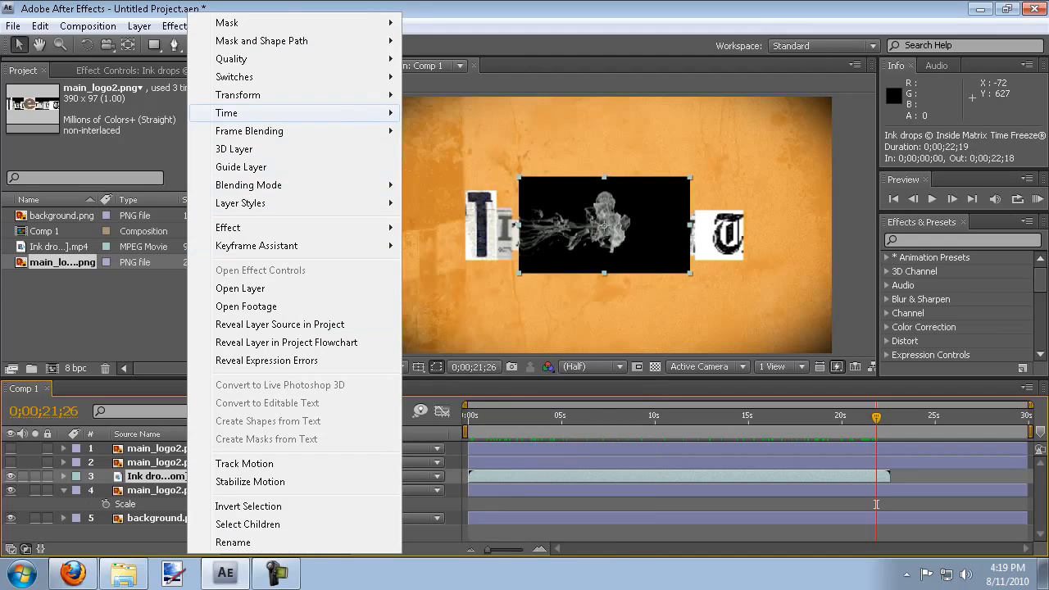
Step: Enable Time Remapping on the ink drops layer via its Time options
click(227, 112)
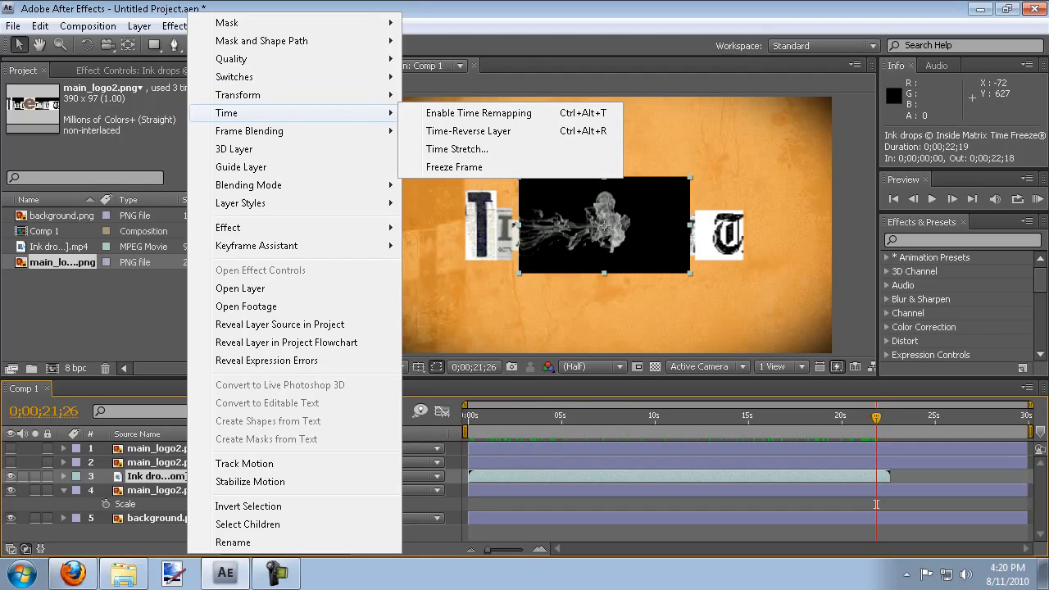
click(479, 111)
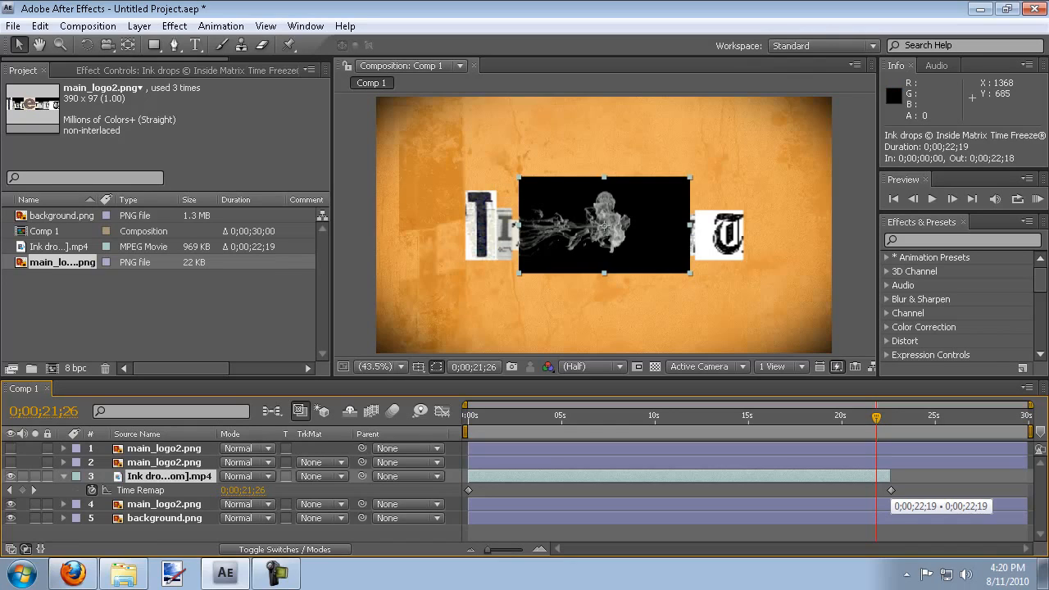
Step: Move the last Time Remap keyframe to about 5 seconds and trim the clip's end shorter
click(875, 416)
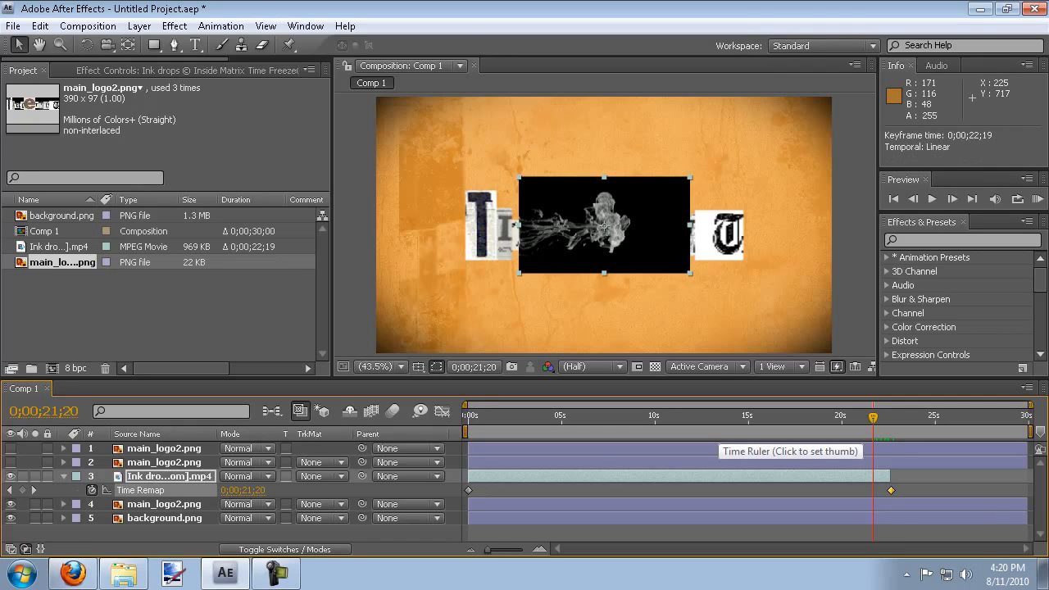
click(561, 416)
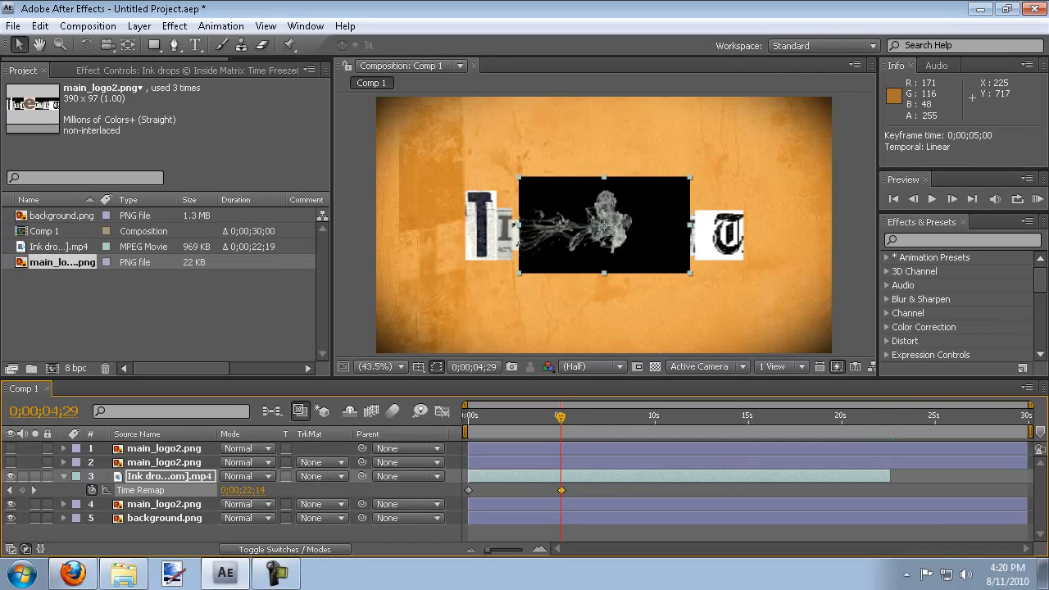
drag(560, 416, 516, 417)
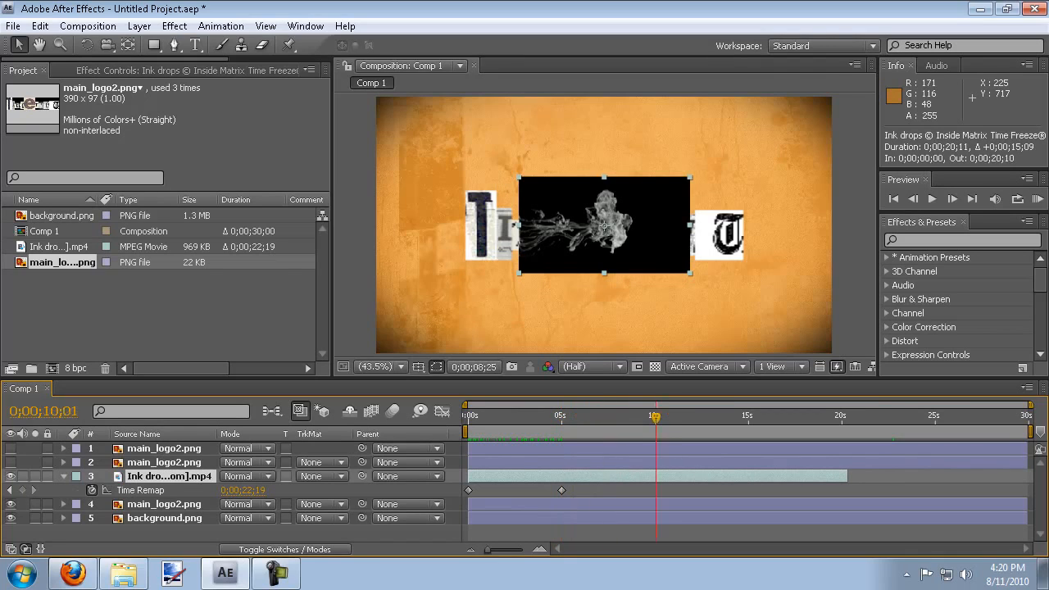
Step: Set the current time to 5 seconds for trimming and scaling the ink drops layer
click(546, 417)
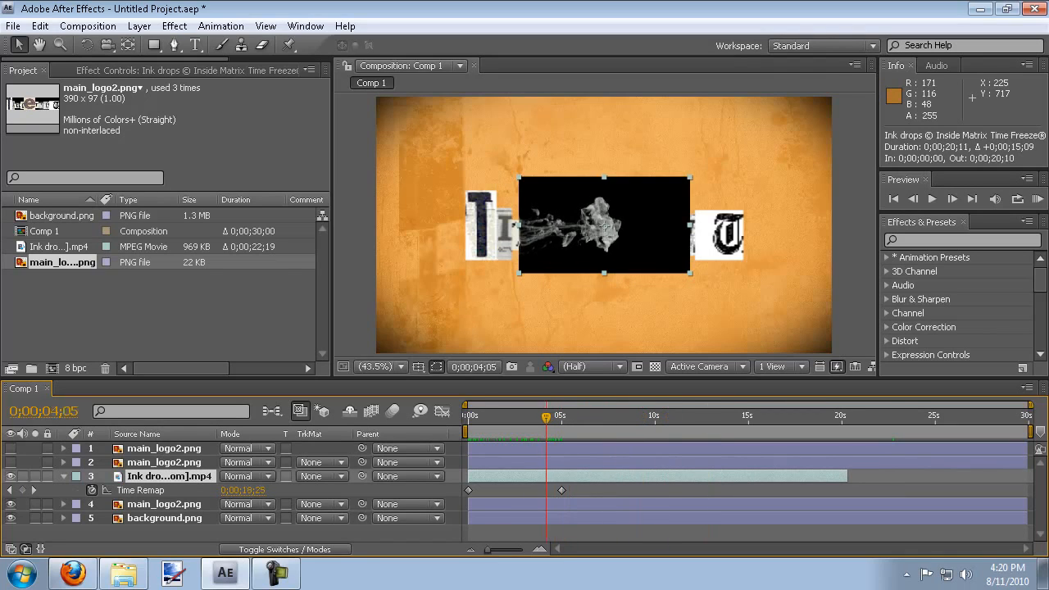
drag(545, 417, 562, 416)
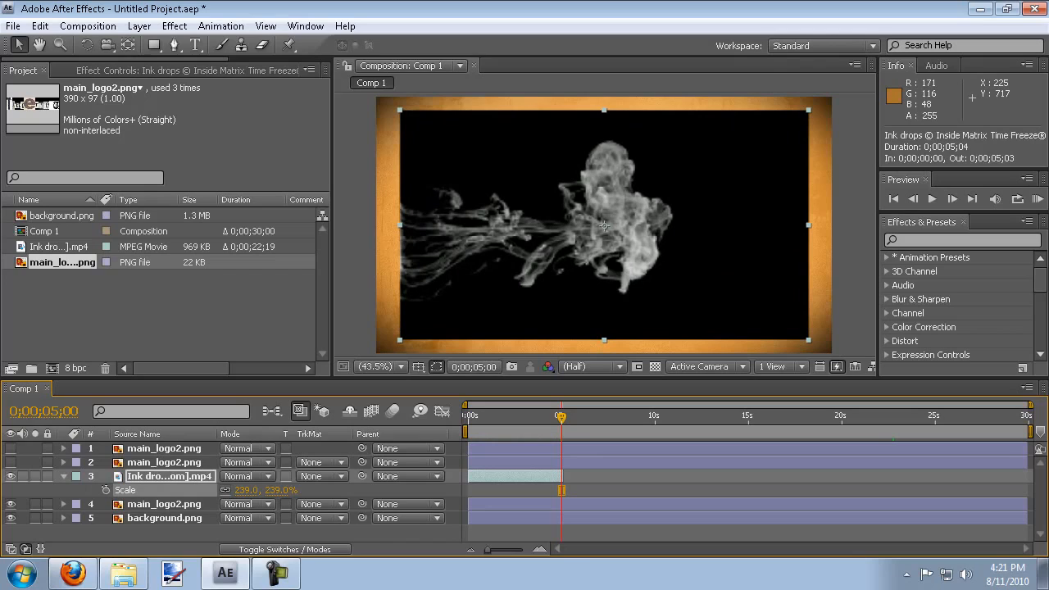
Step: Select the lower main_logo2 layer near 2 seconds and show the blending and matte columns
click(164, 504)
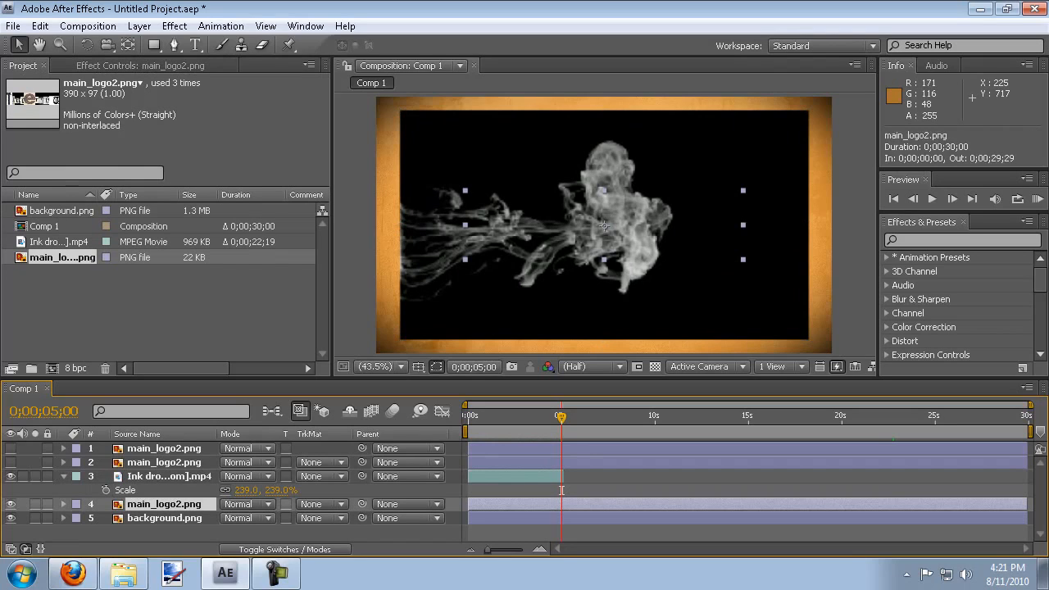
mouse_move(561, 416)
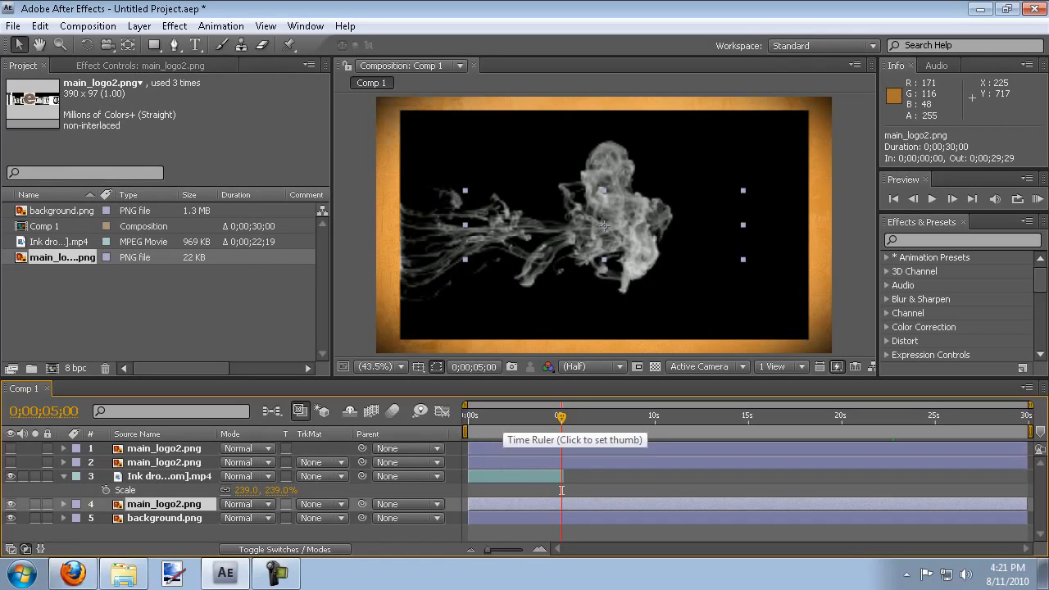
click(503, 416)
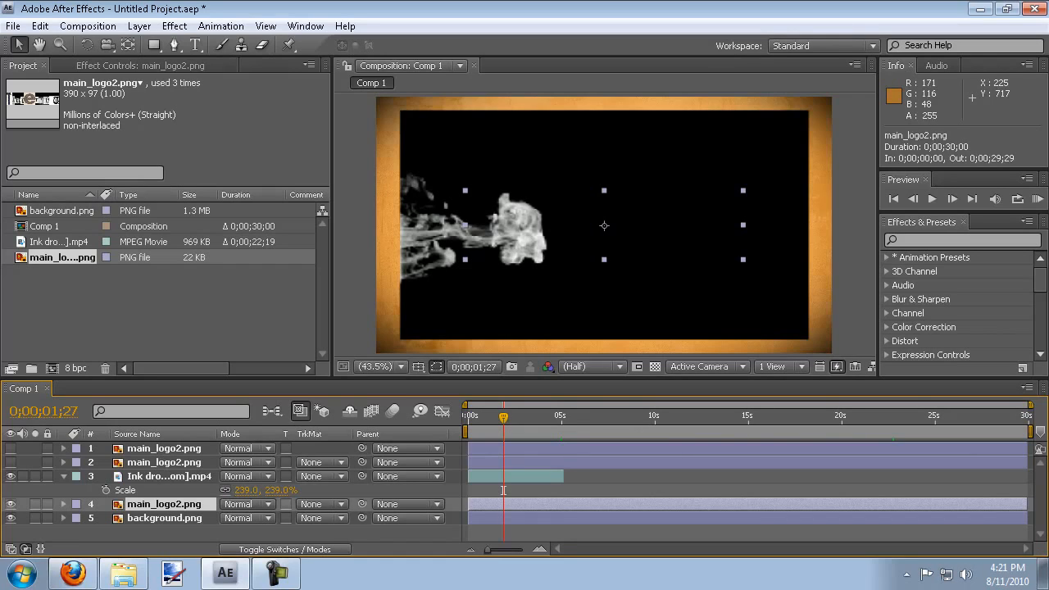
click(320, 463)
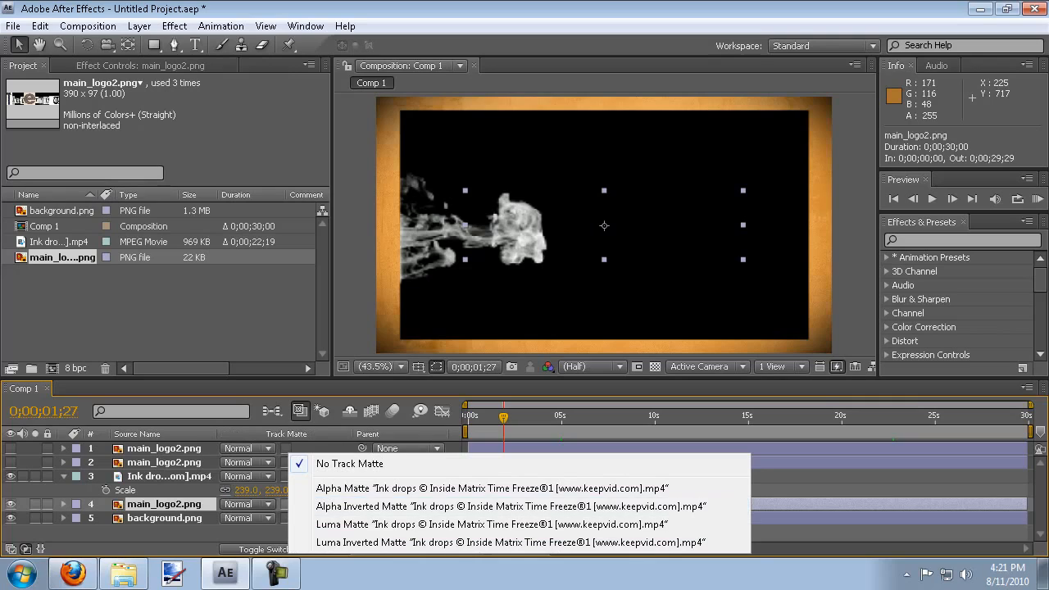
click(349, 463)
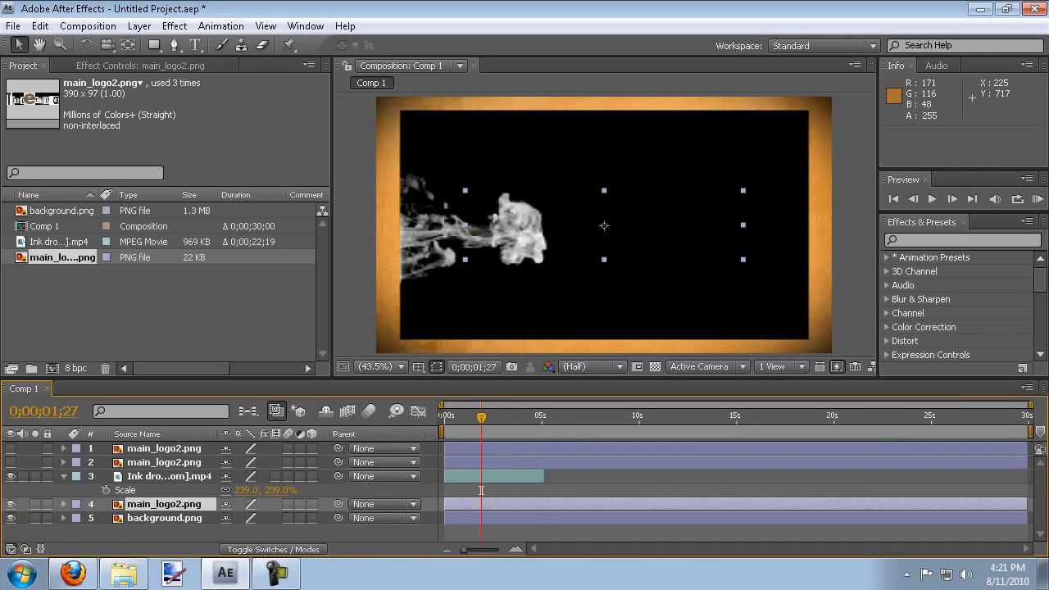
click(272, 549)
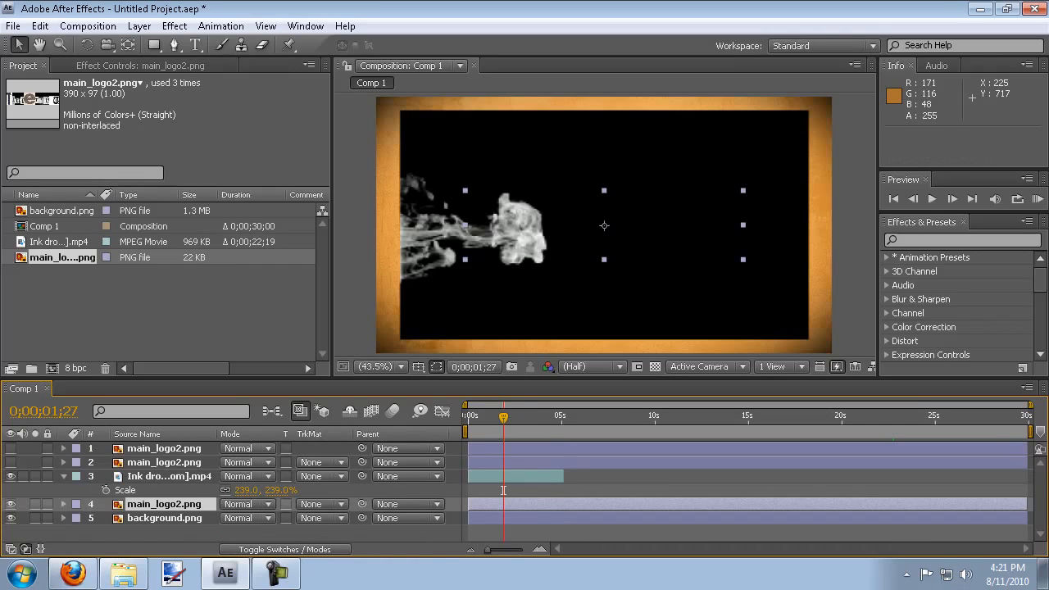
mouse_move(315, 463)
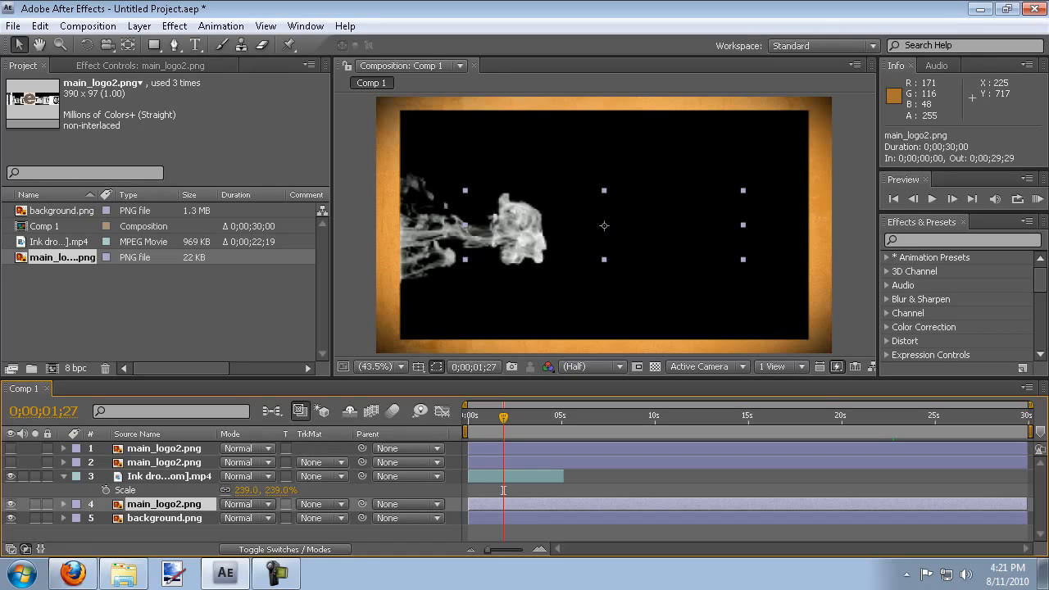
Step: Reselect the lower main_logo2 layer and bring up its Track Matte choices
click(170, 476)
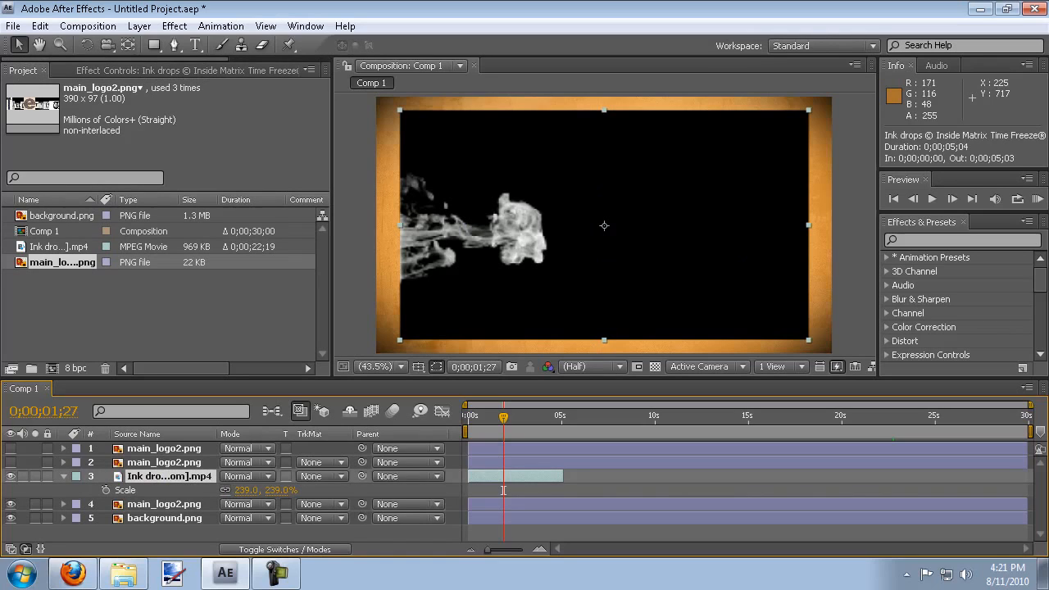
click(164, 505)
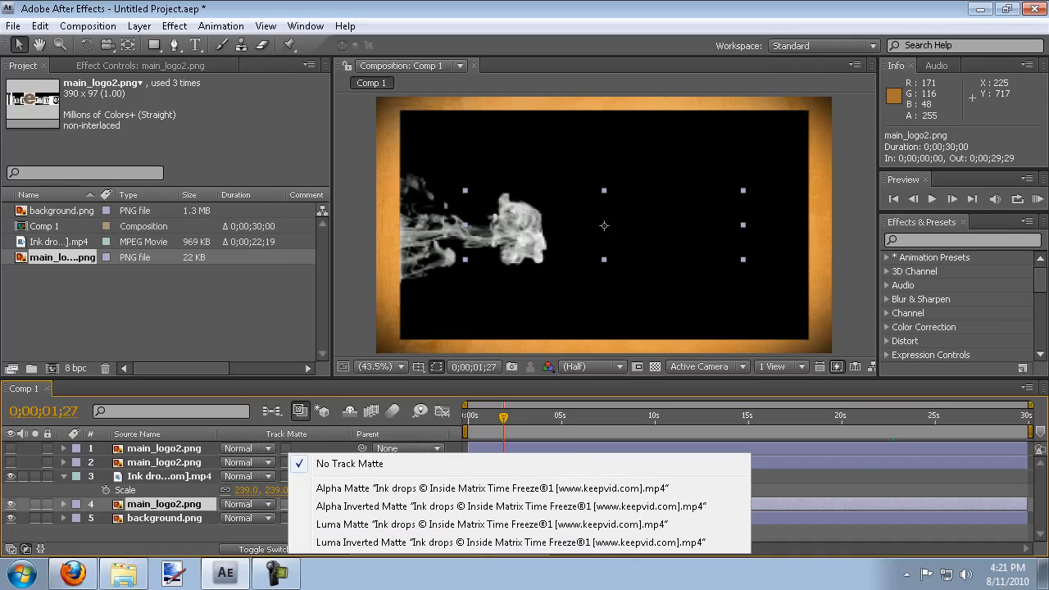
click(349, 463)
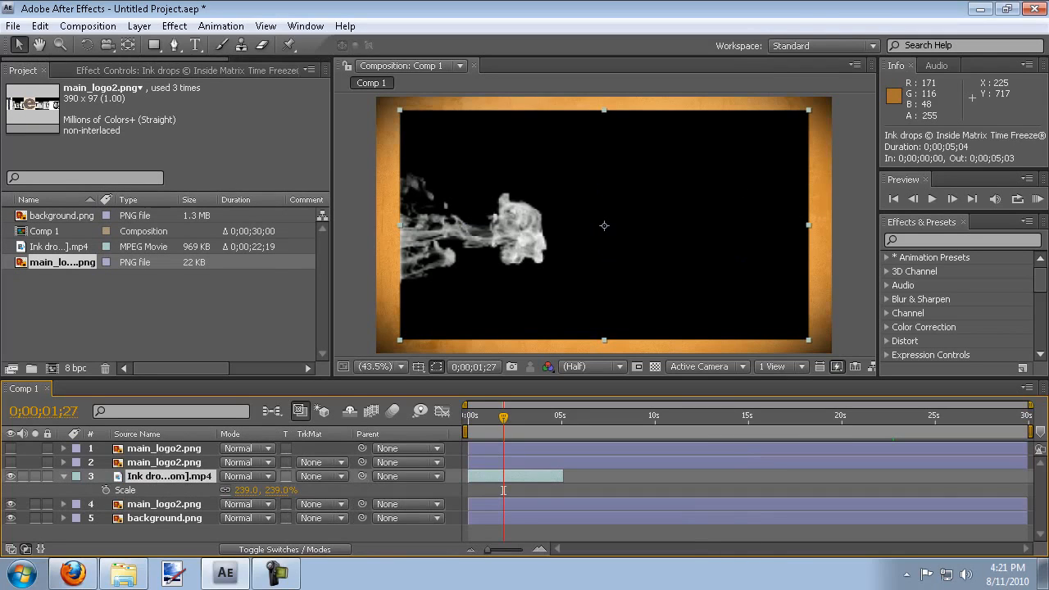
click(164, 505)
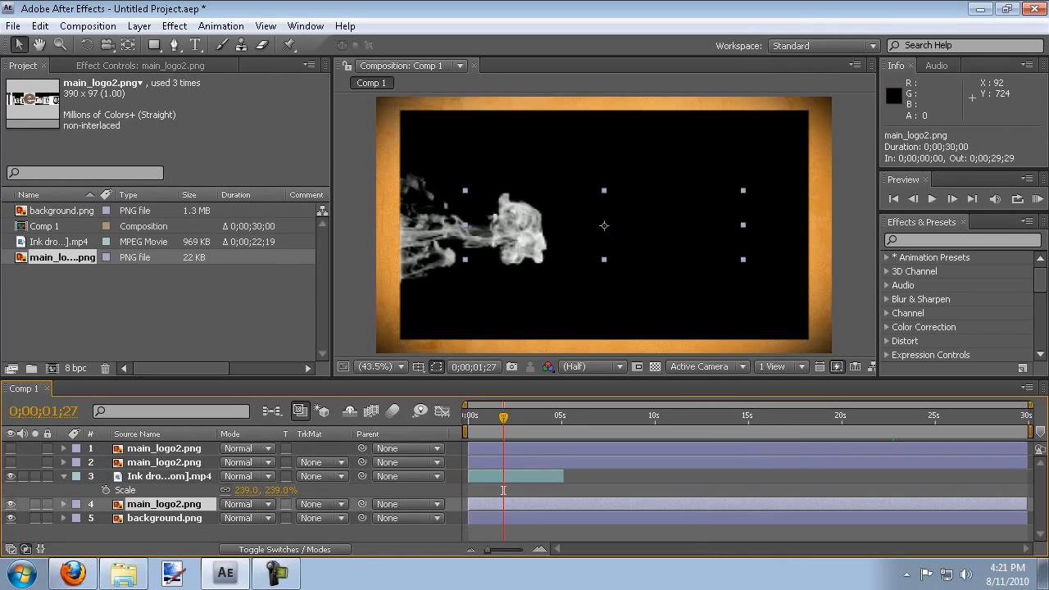
click(319, 450)
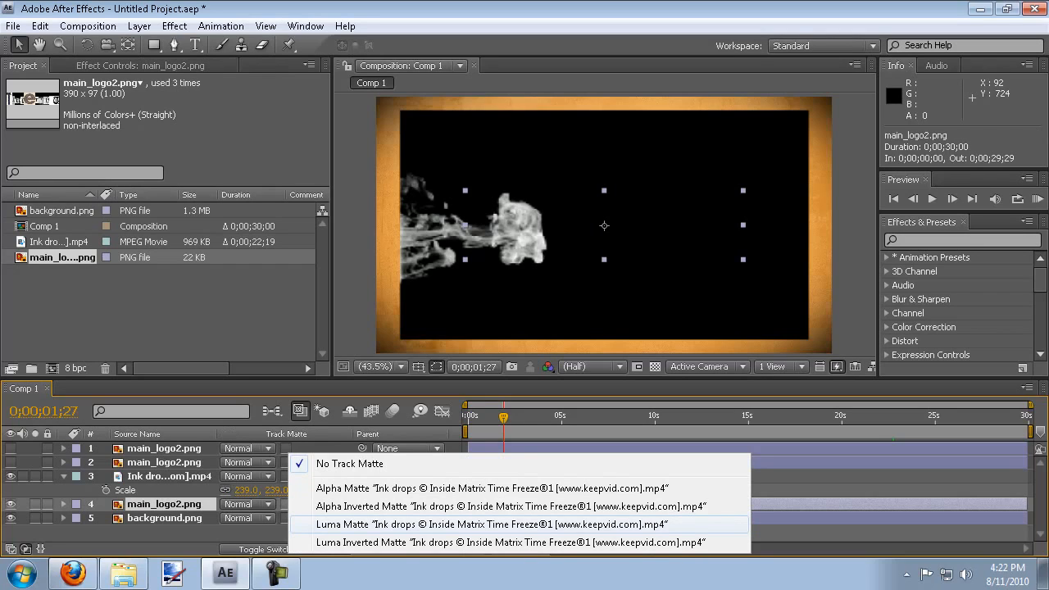
Step: Use the ink drops clip as the logo's Luma matte and scrub to preview the reveal
click(516, 524)
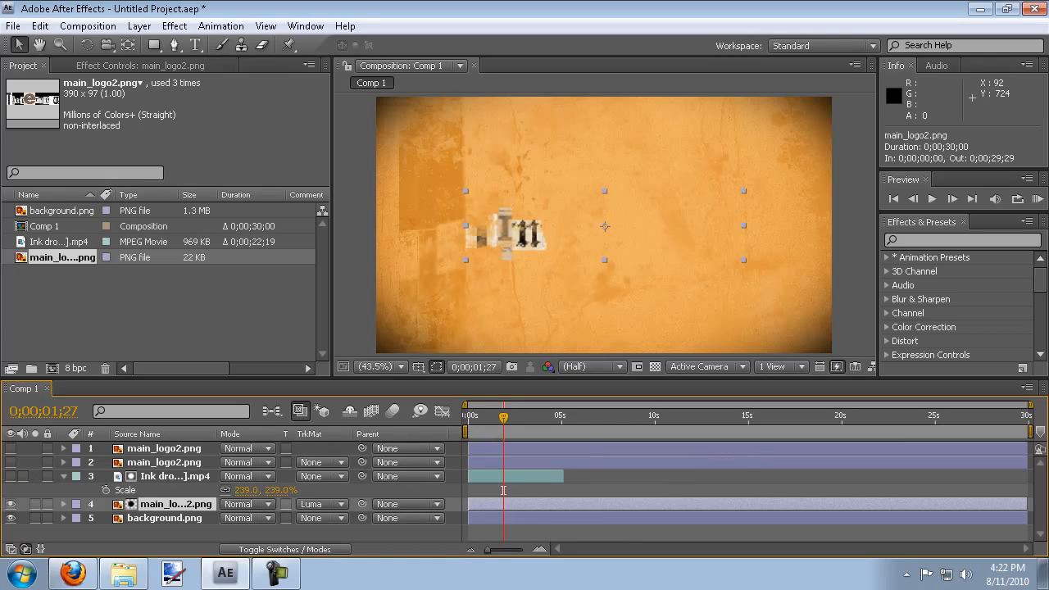
mouse_move(503, 416)
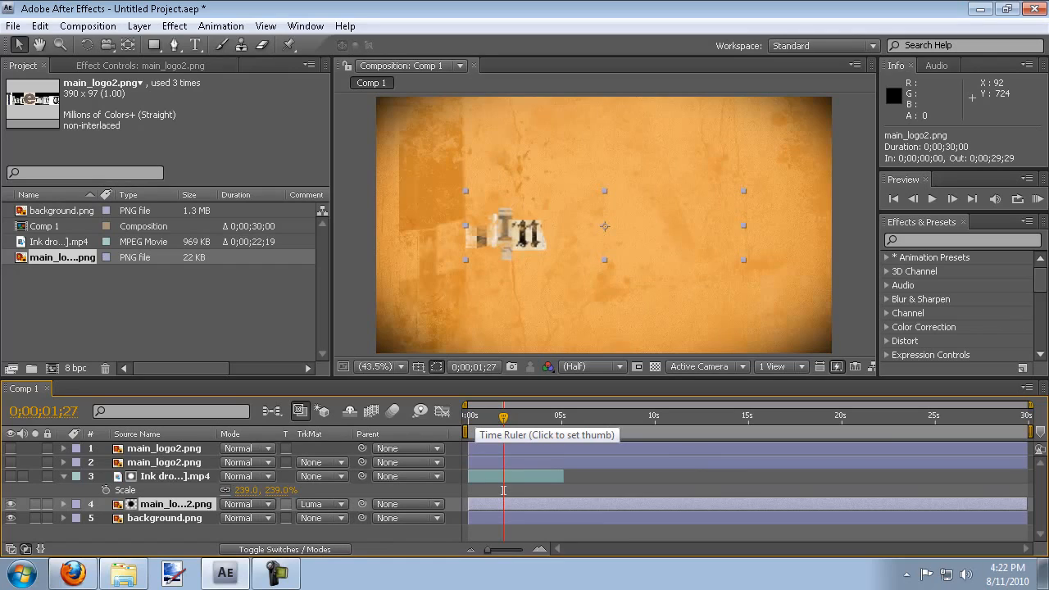
click(469, 417)
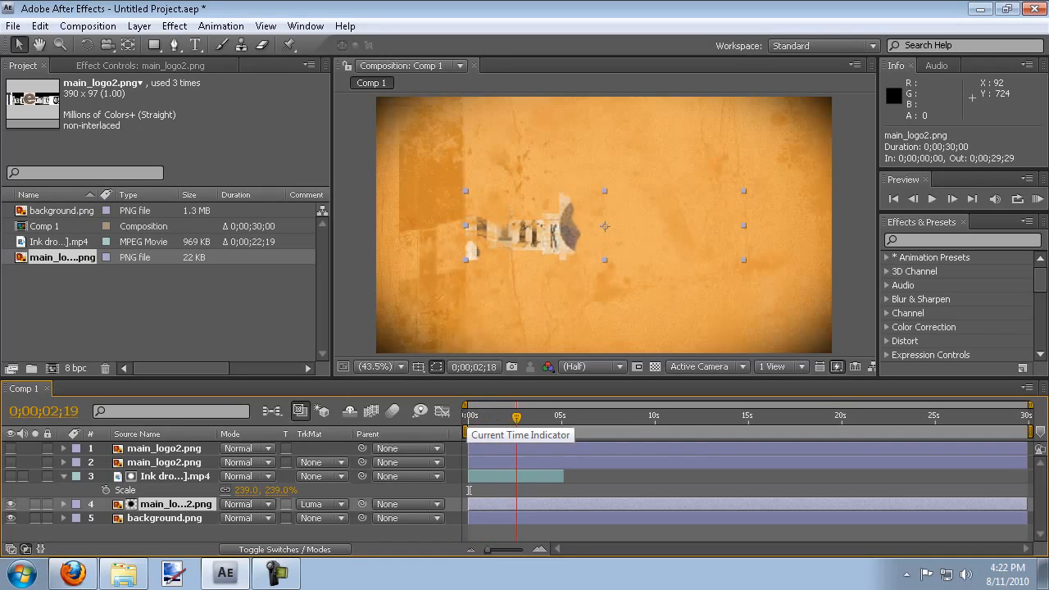
drag(516, 416, 544, 416)
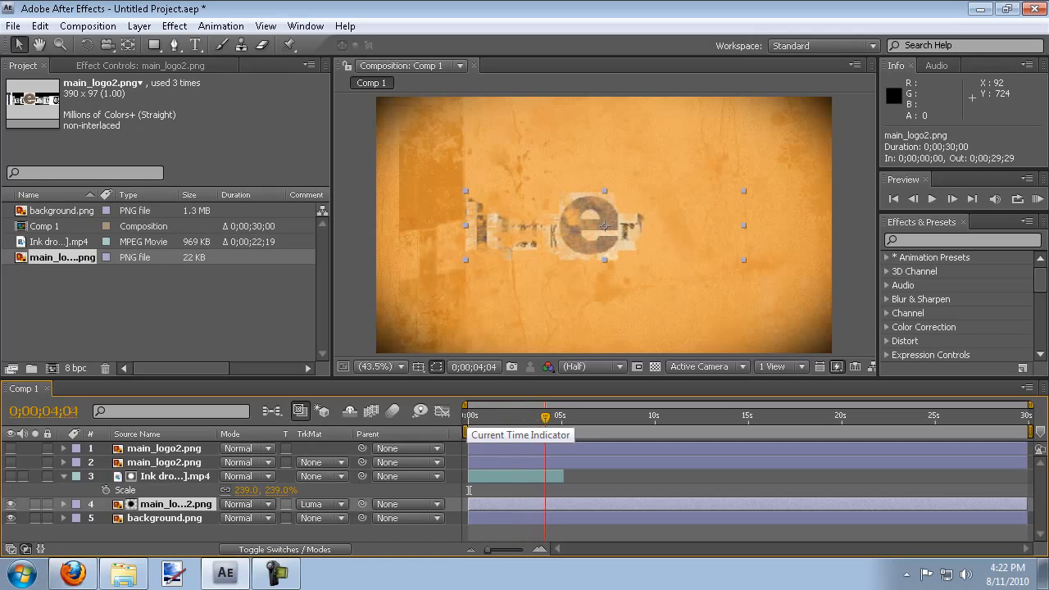
drag(545, 416, 564, 416)
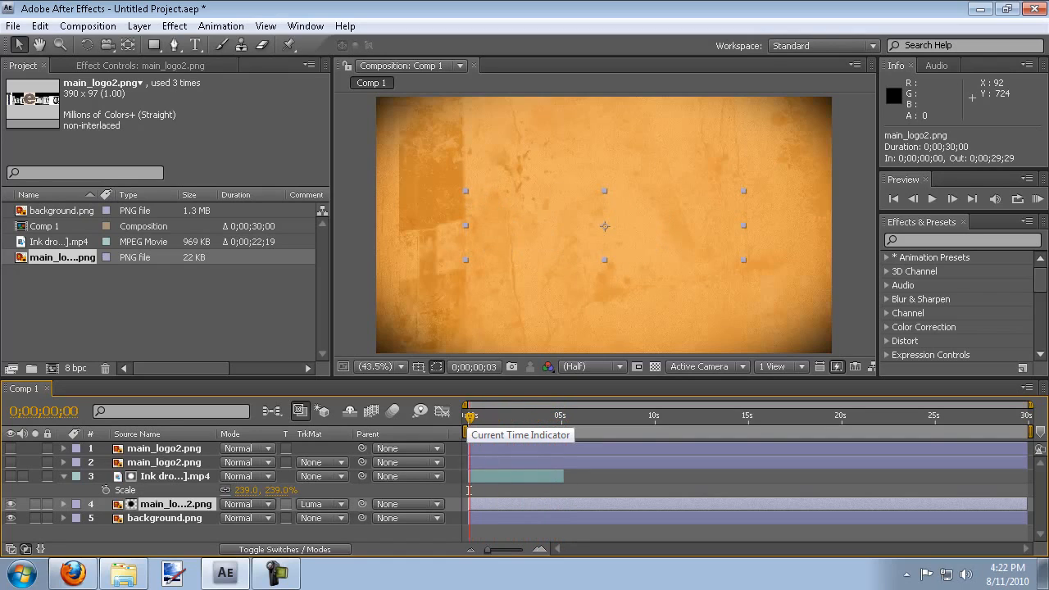
drag(469, 417, 533, 416)
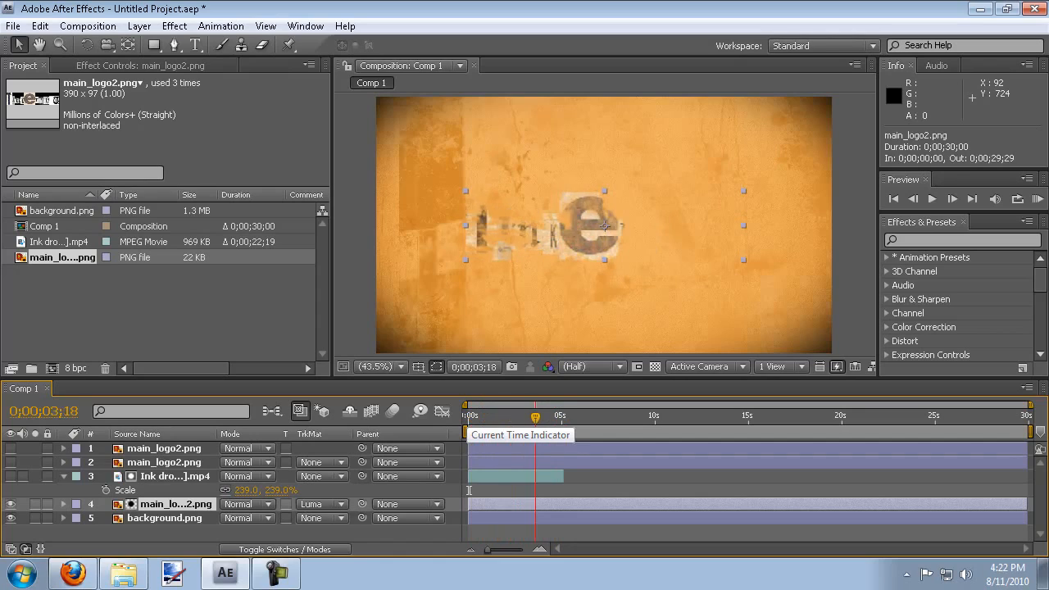
drag(535, 417, 554, 417)
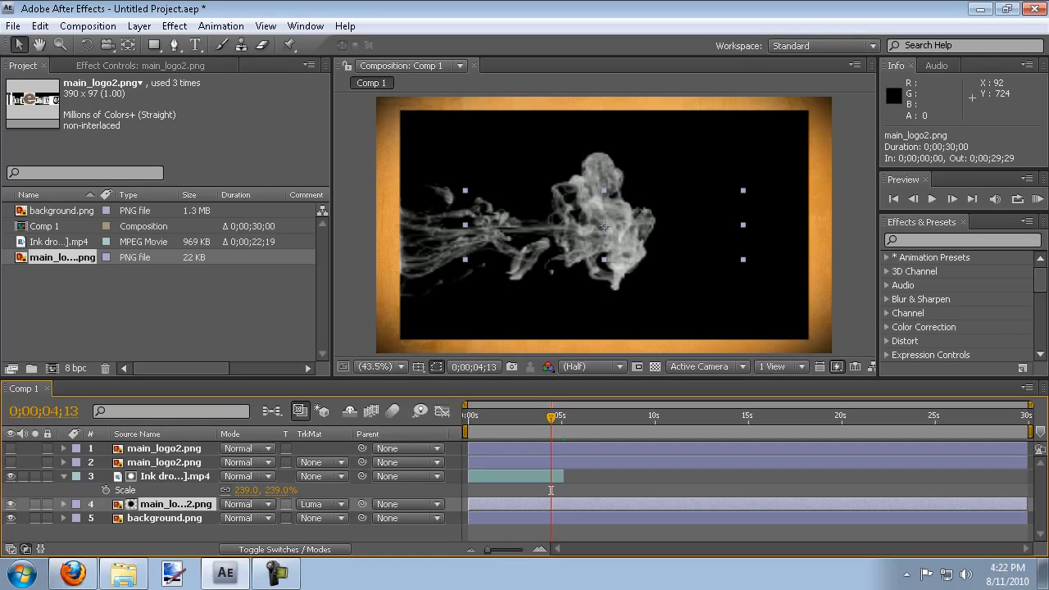
Step: Add a Levels effect to the ink drops layer and lower Input White to 159
drag(550, 416, 531, 416)
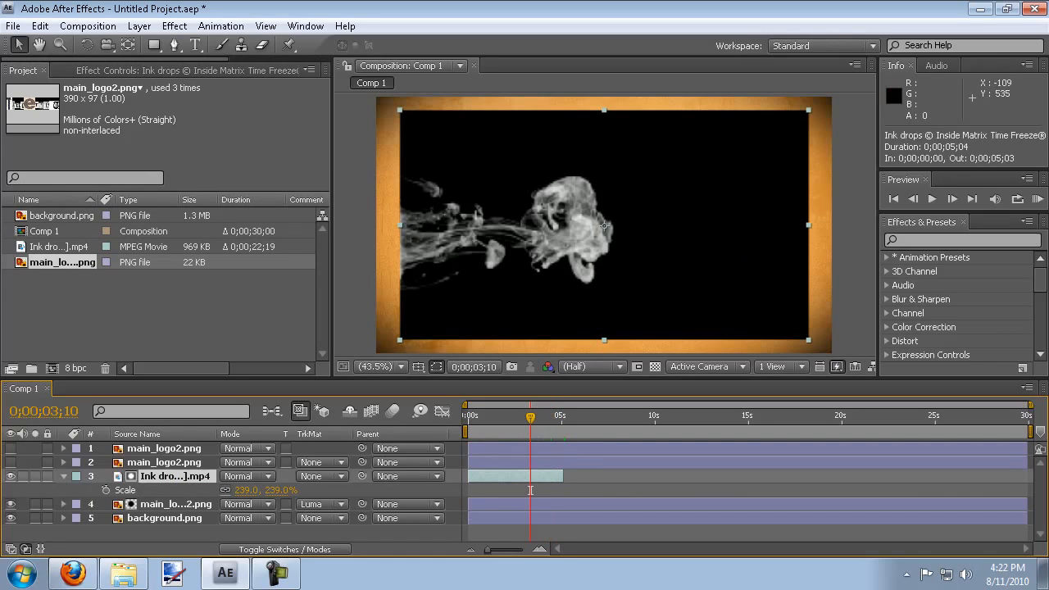
click(174, 26)
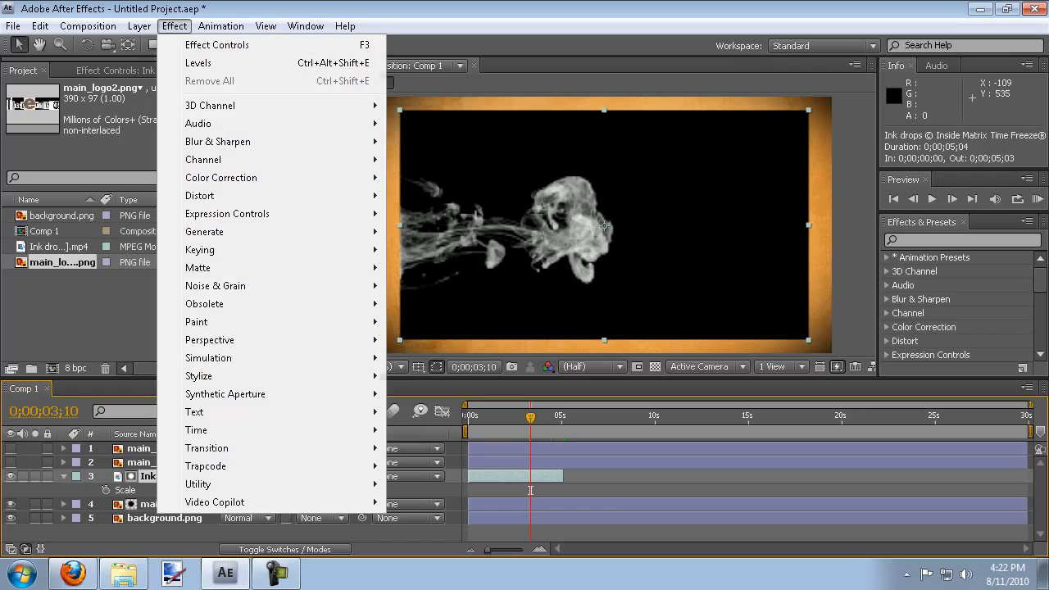
click(221, 177)
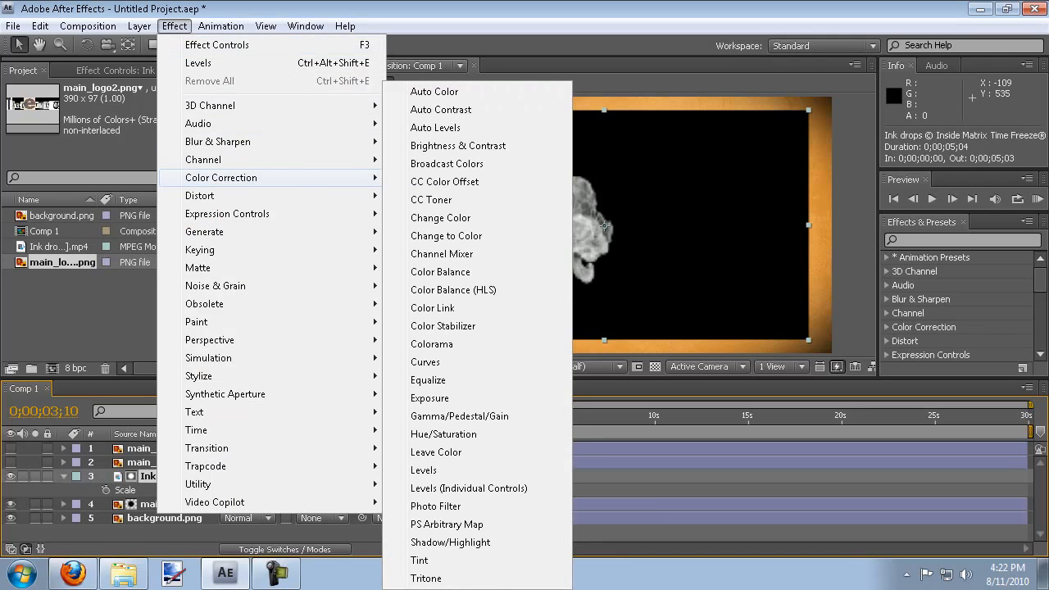
click(423, 469)
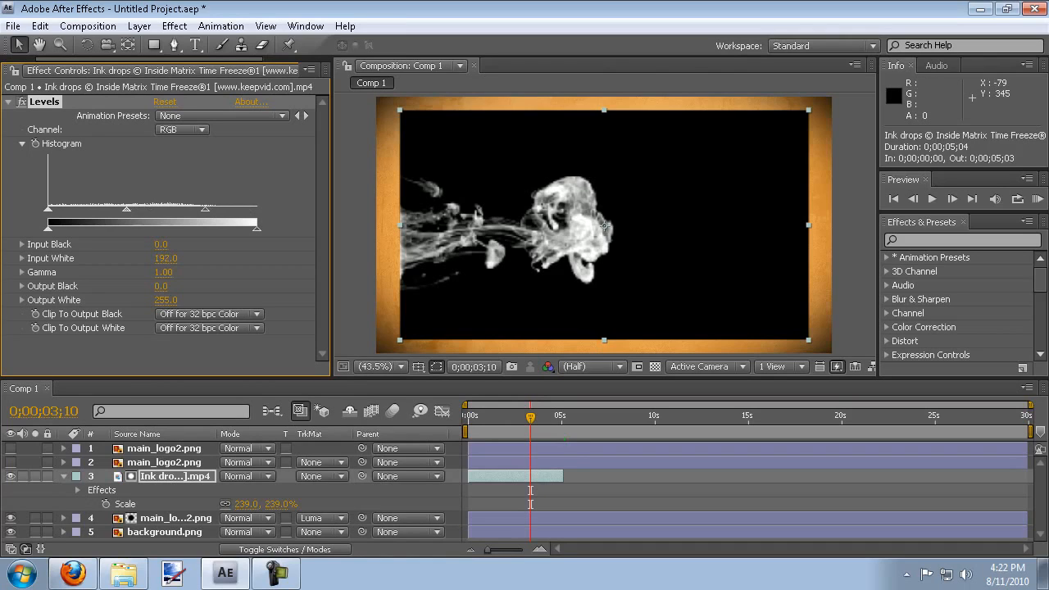
drag(200, 216, 177, 216)
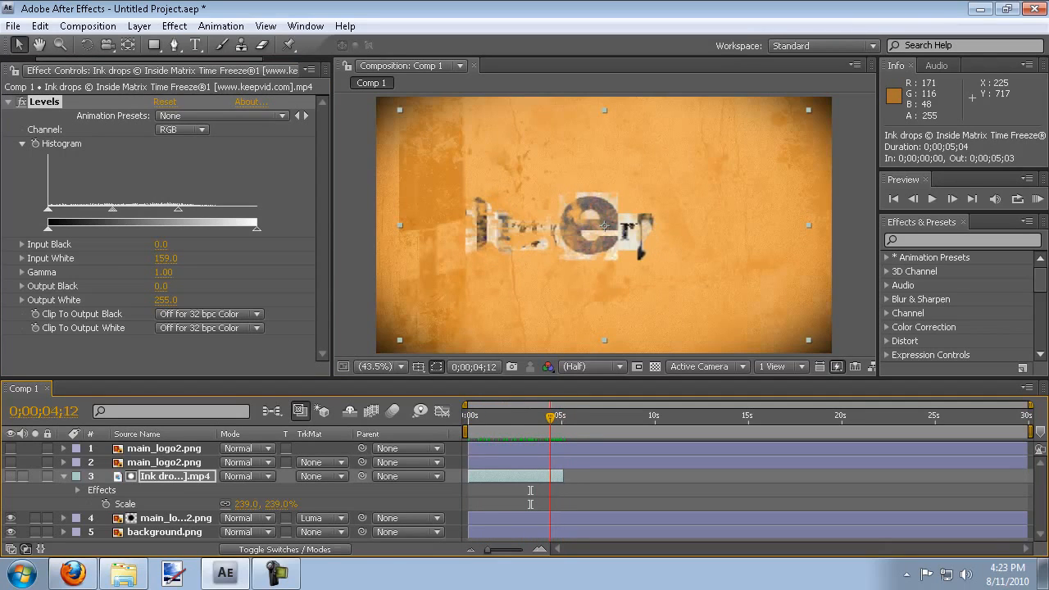
Step: Scrub the reveal to check the brighter matte, then select the matted logo layer's mode
drag(557, 416, 528, 416)
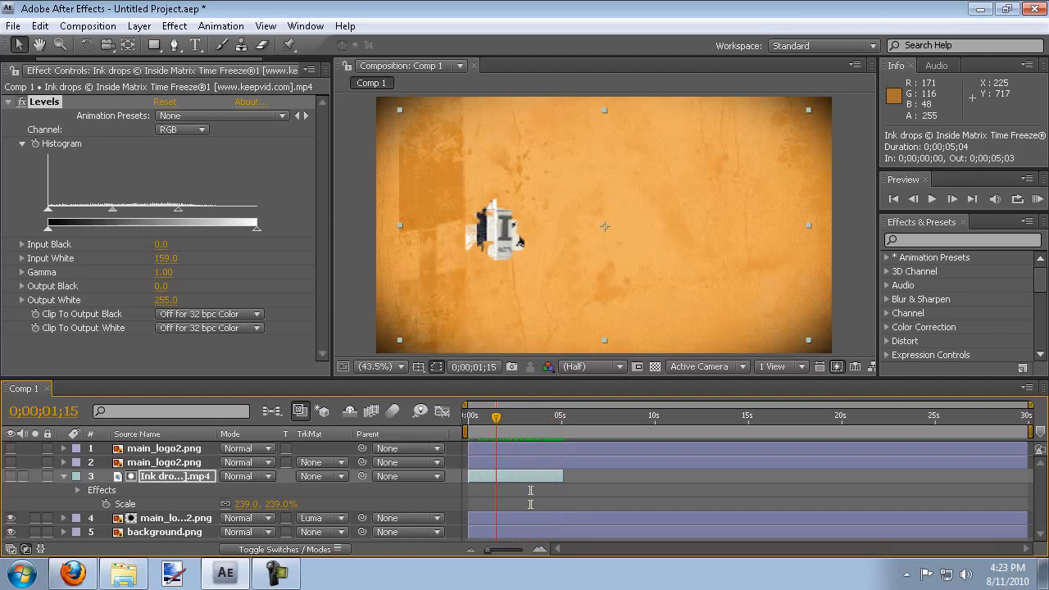
drag(495, 416, 514, 417)
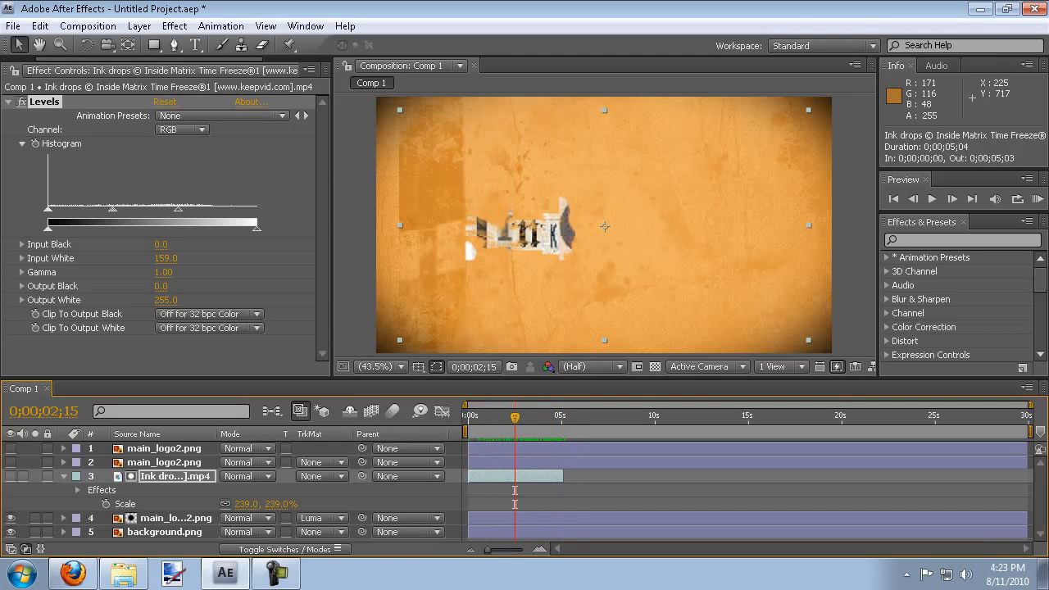
click(177, 518)
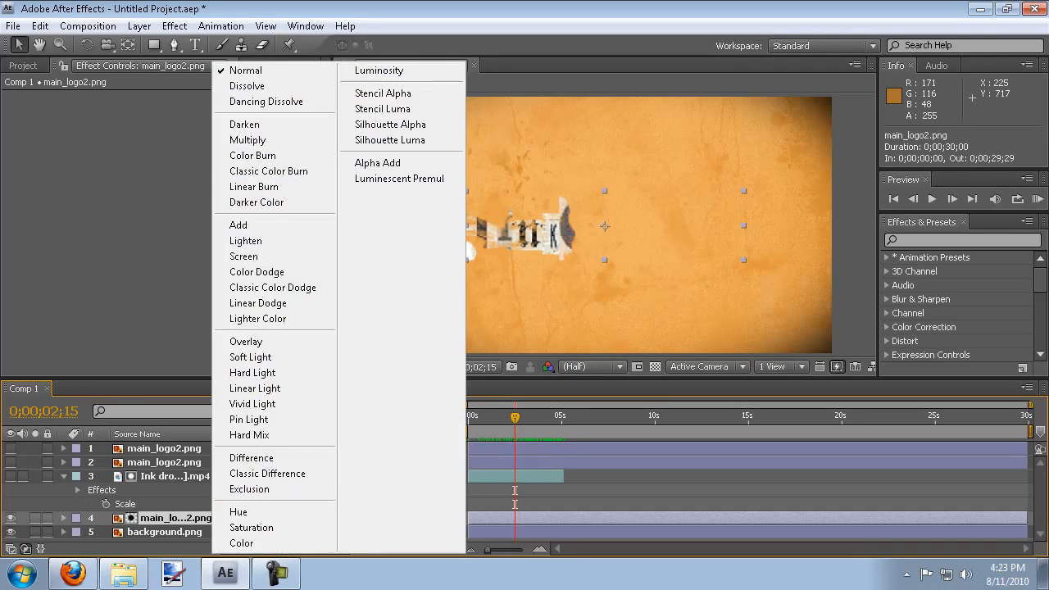
mouse_move(238, 512)
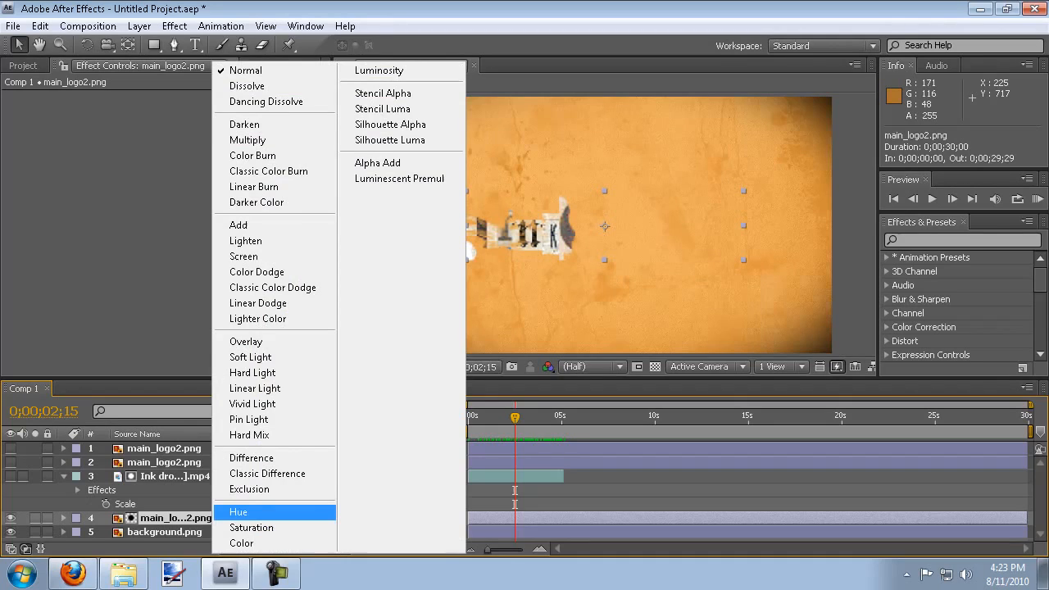
mouse_move(269, 172)
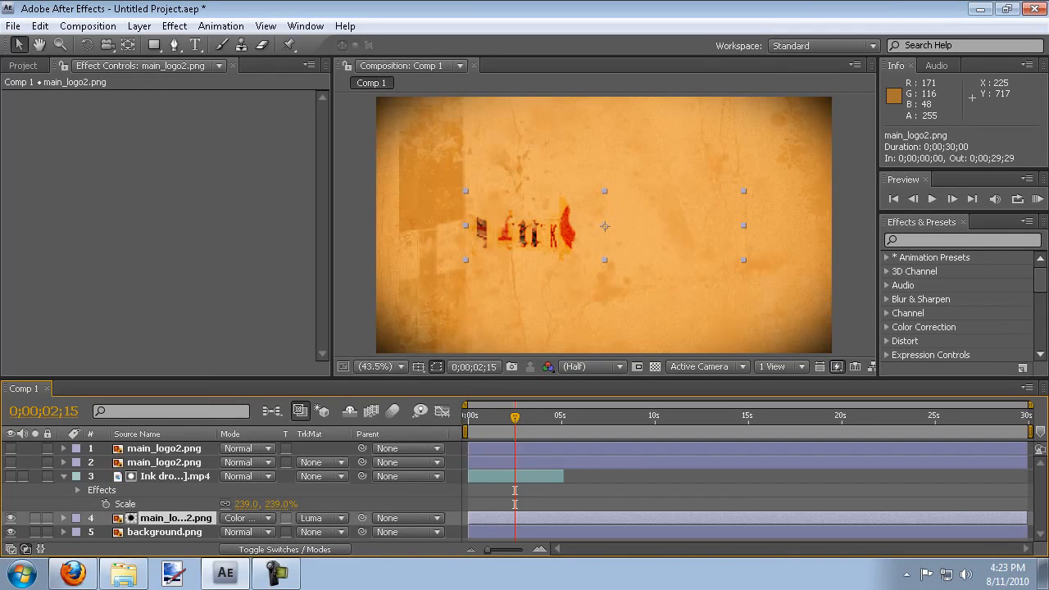
Step: Set the matted logo layer to Color blend mode and check the tinted reveal at several moments
click(246, 518)
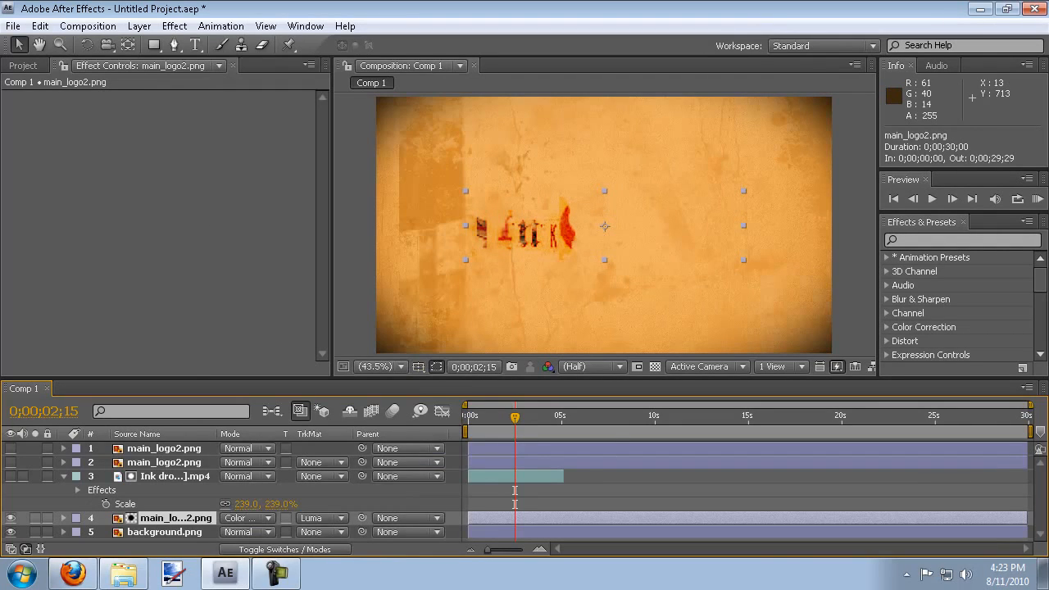
click(495, 416)
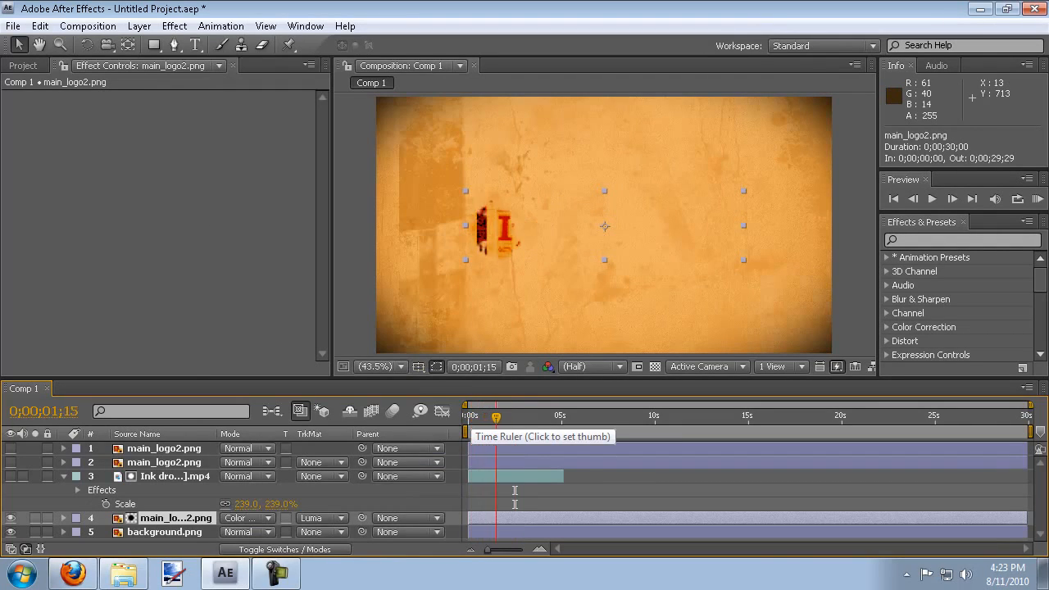
click(544, 414)
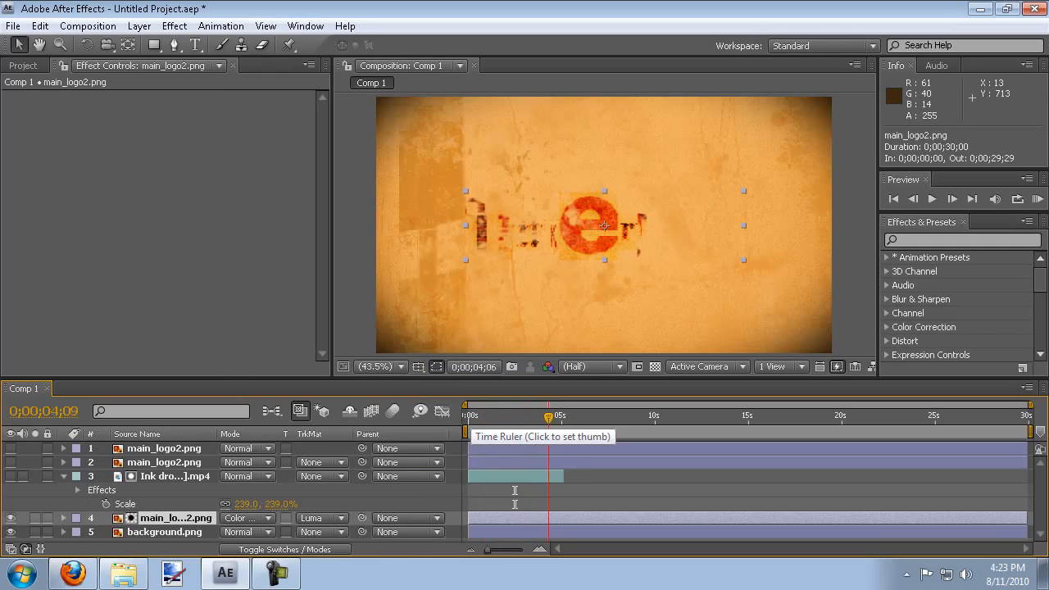
click(564, 416)
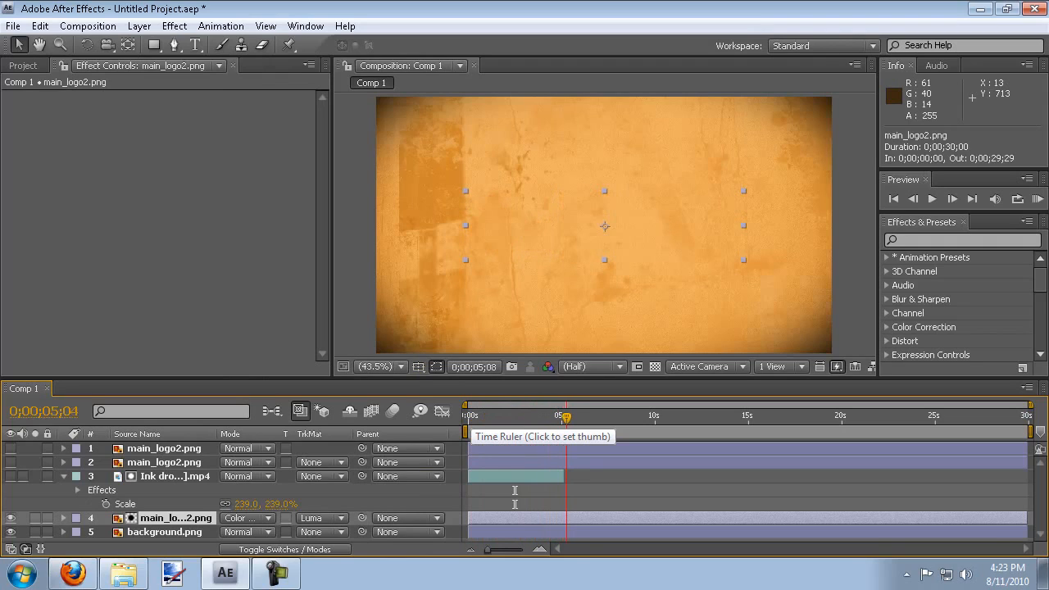
click(556, 417)
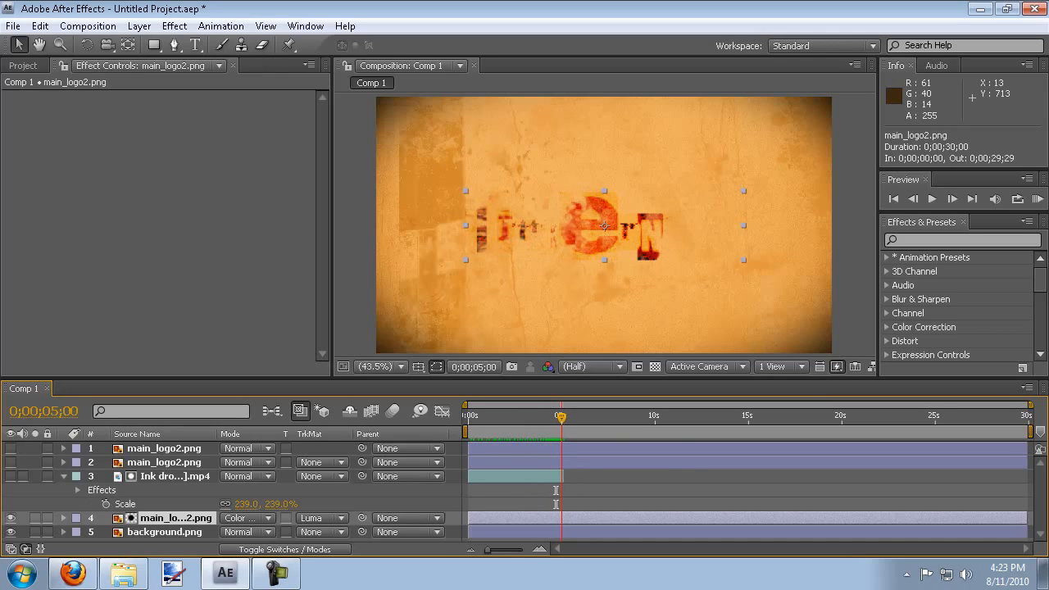
Step: Raise the ink drops layer's scale to 281% and return to the matted logo layer
click(175, 476)
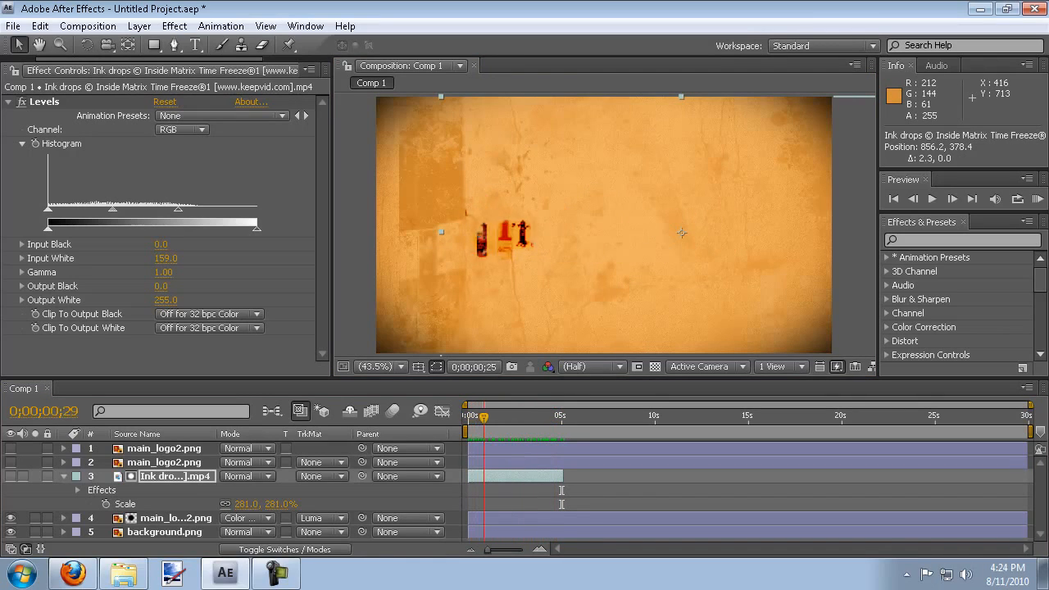
click(561, 416)
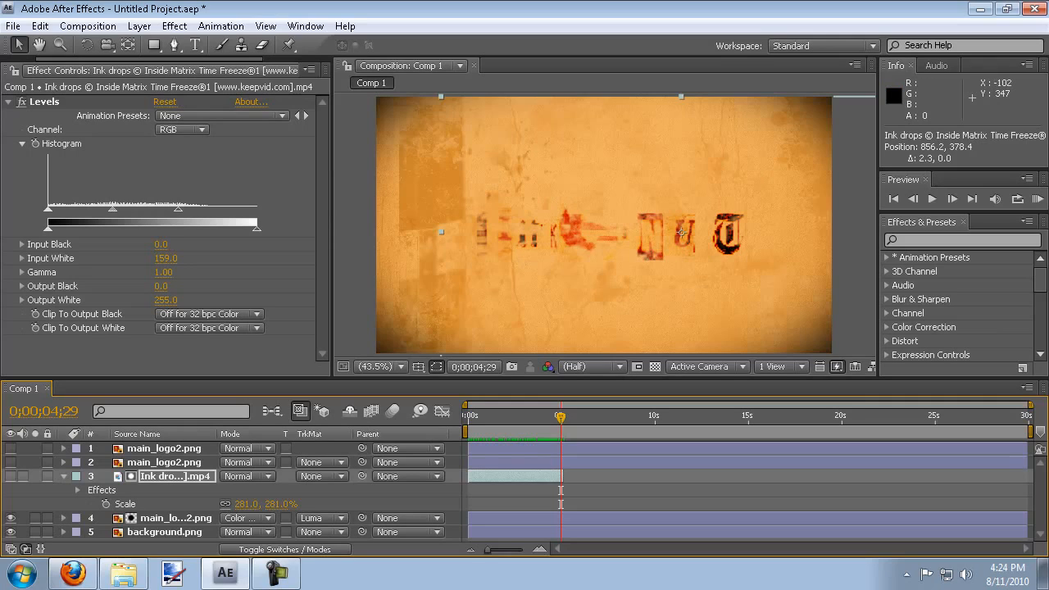
click(164, 462)
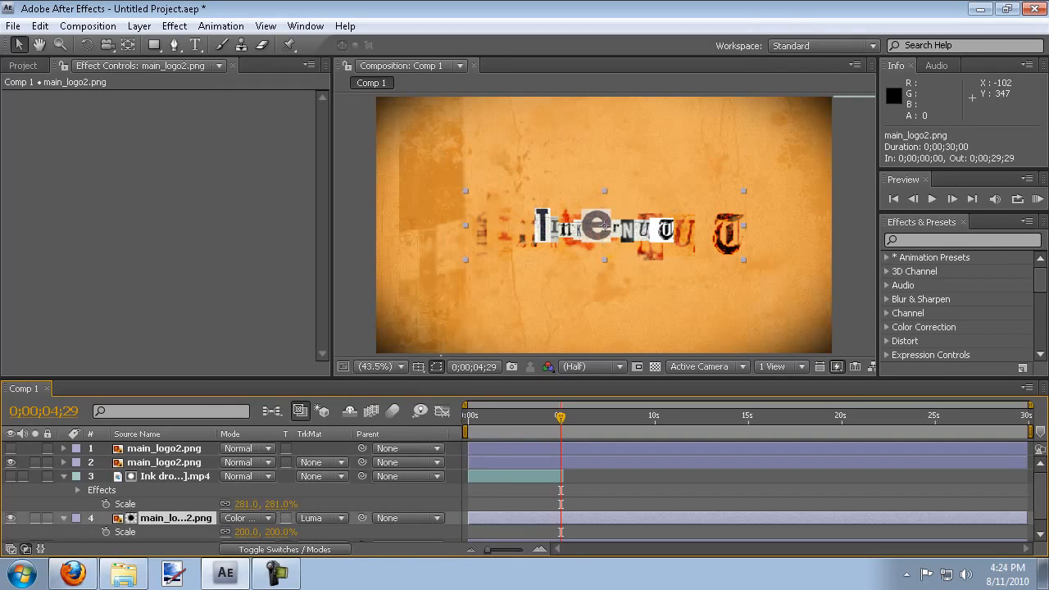
Step: Scale up the plain main_logo2.png copy so it matches the ink-revealed logo
click(164, 462)
text(200)
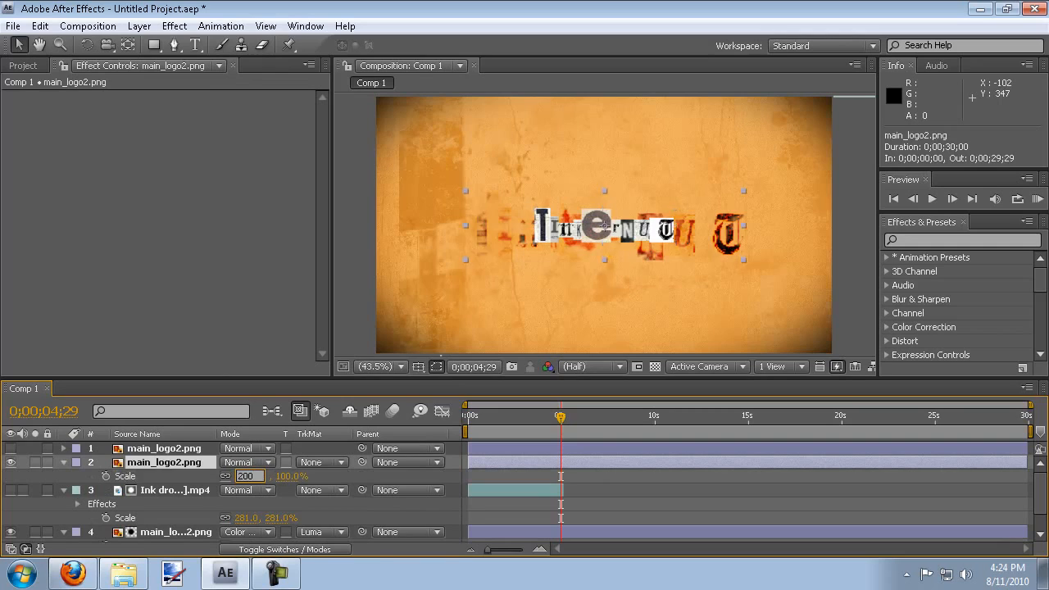
click(245, 462)
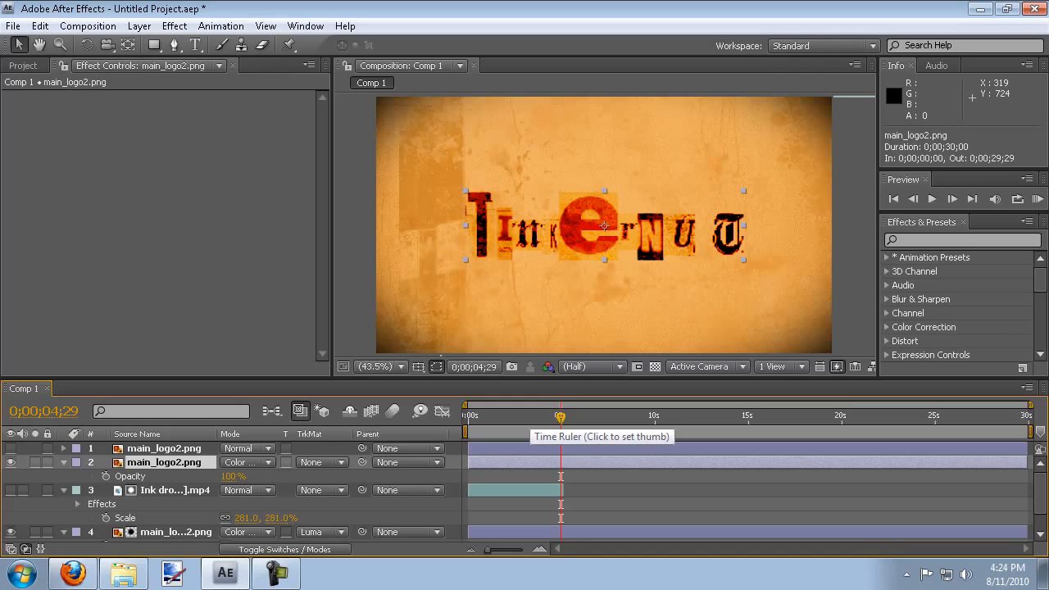
Step: Keyframe layer 2's Opacity from 0% near 1s to 100% around 4:16
click(525, 416)
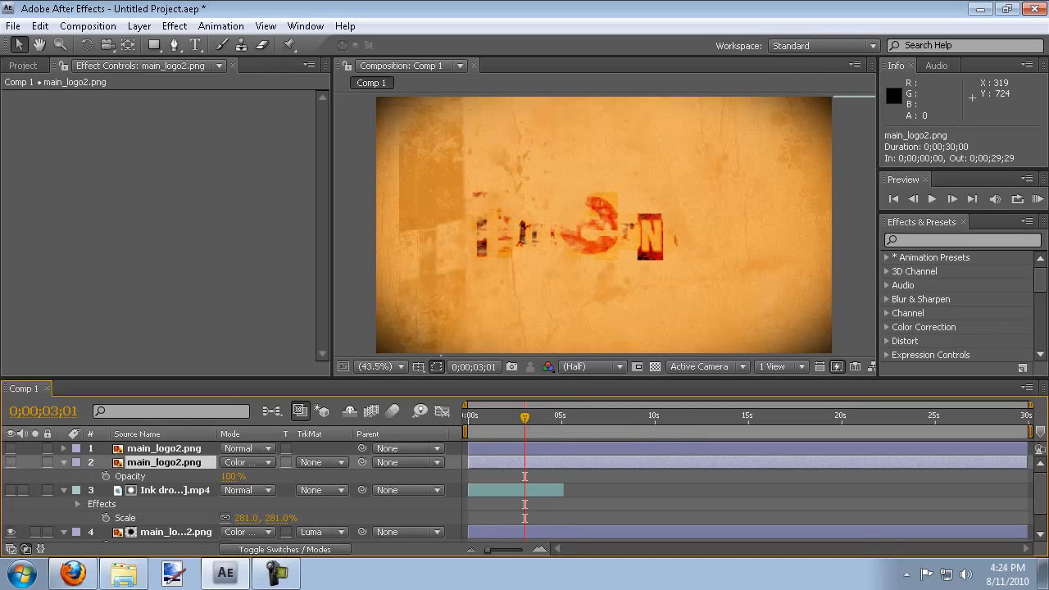
drag(524, 416, 482, 416)
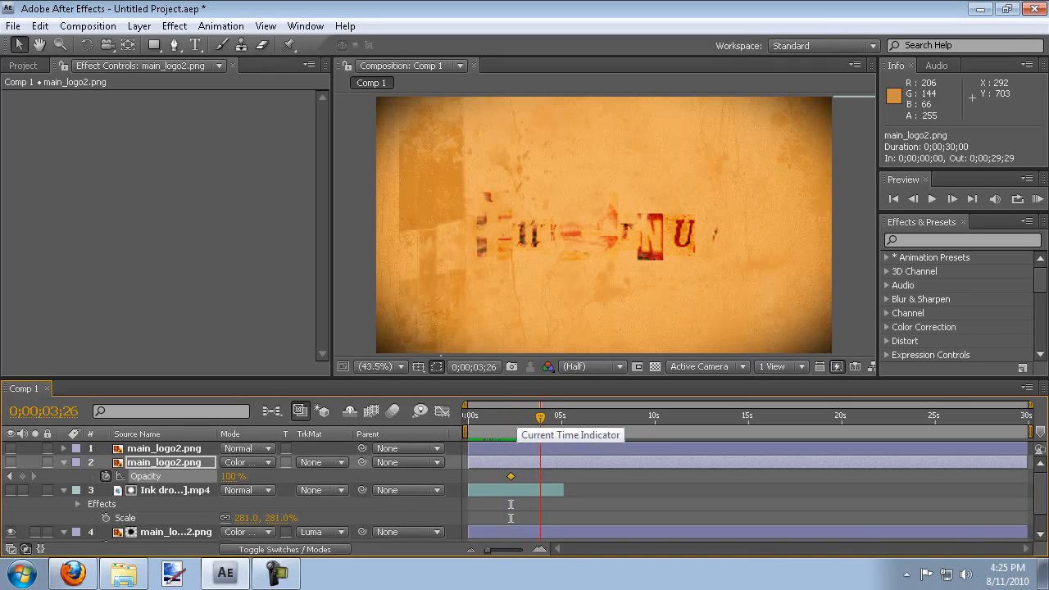
drag(541, 417, 554, 416)
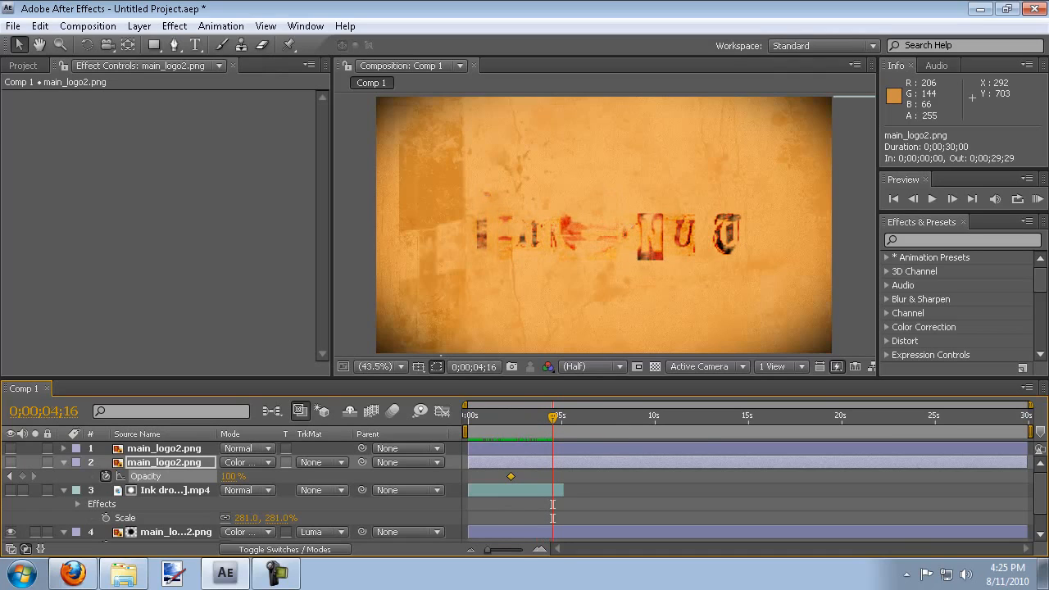
click(105, 475)
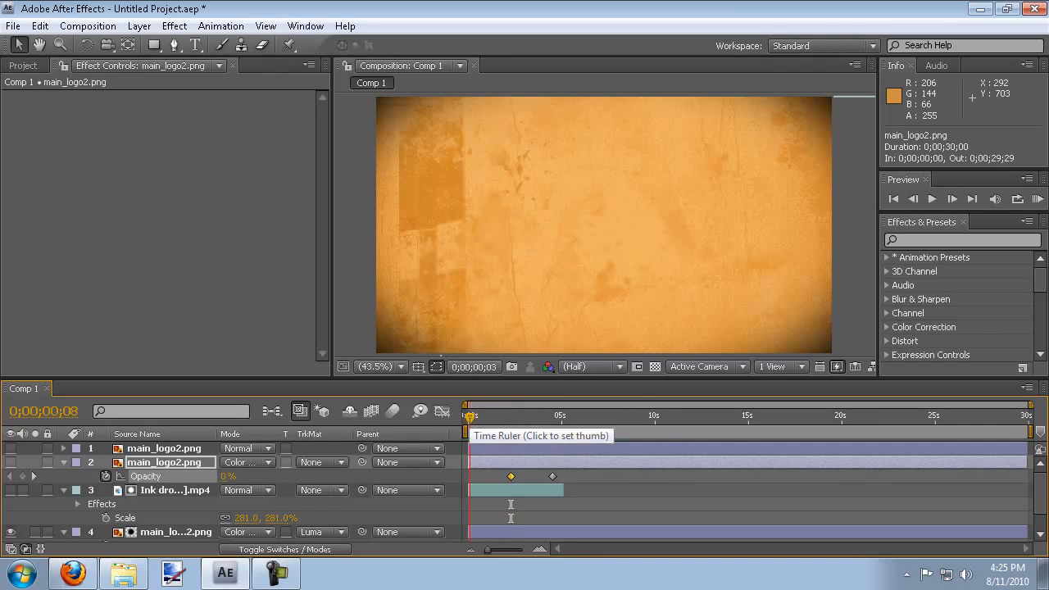
Step: Scrub from the start to preview the Color-mode logo fading in over the reveal
click(505, 416)
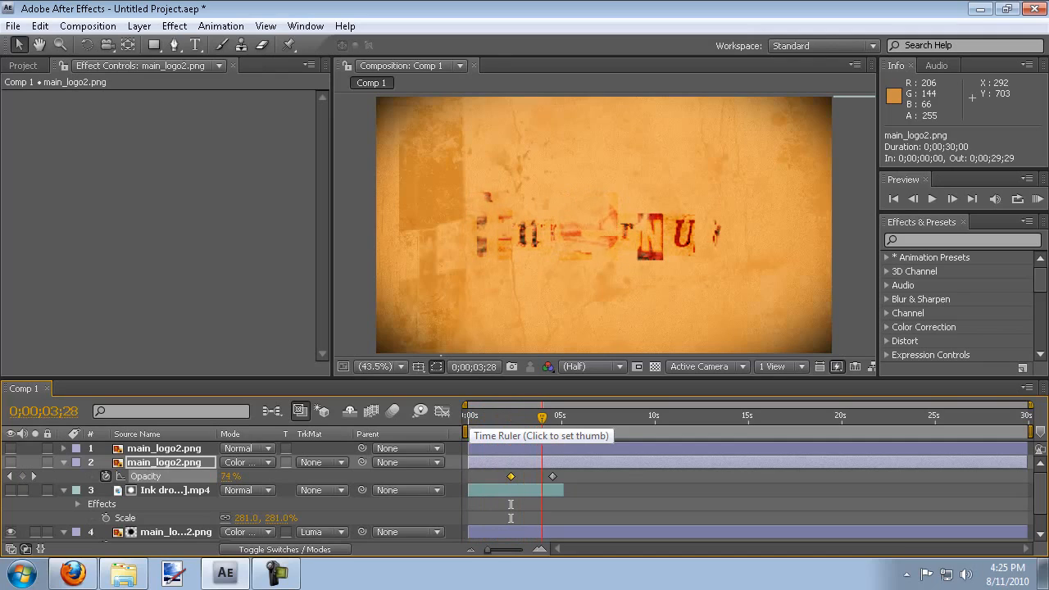
click(554, 417)
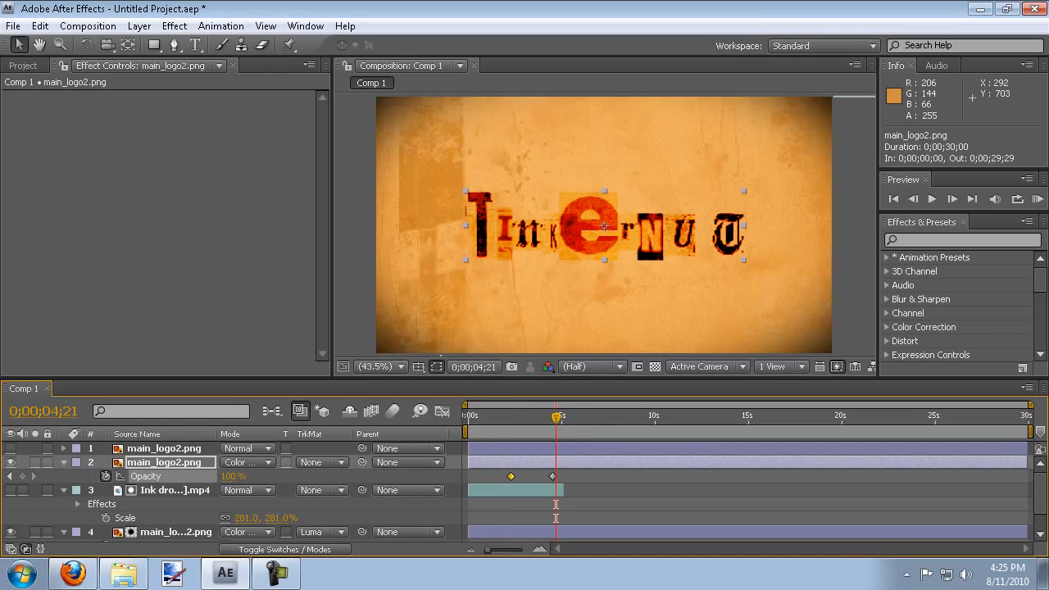
drag(556, 417, 518, 416)
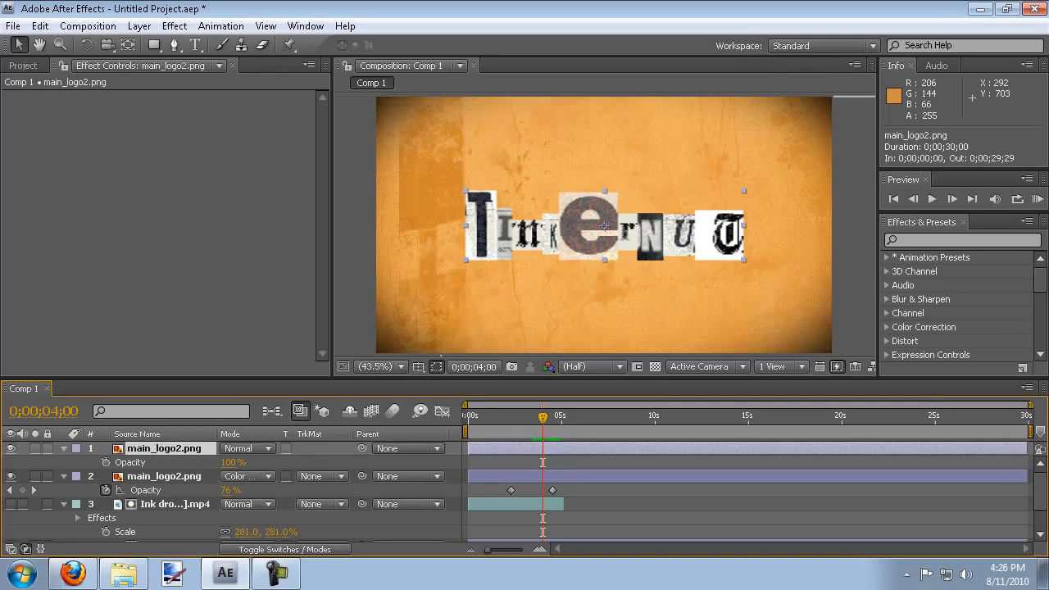
Step: Keyframe layer 1's Opacity from 0% at 4:00 to 100% at 5:00 and preview the fade
click(105, 463)
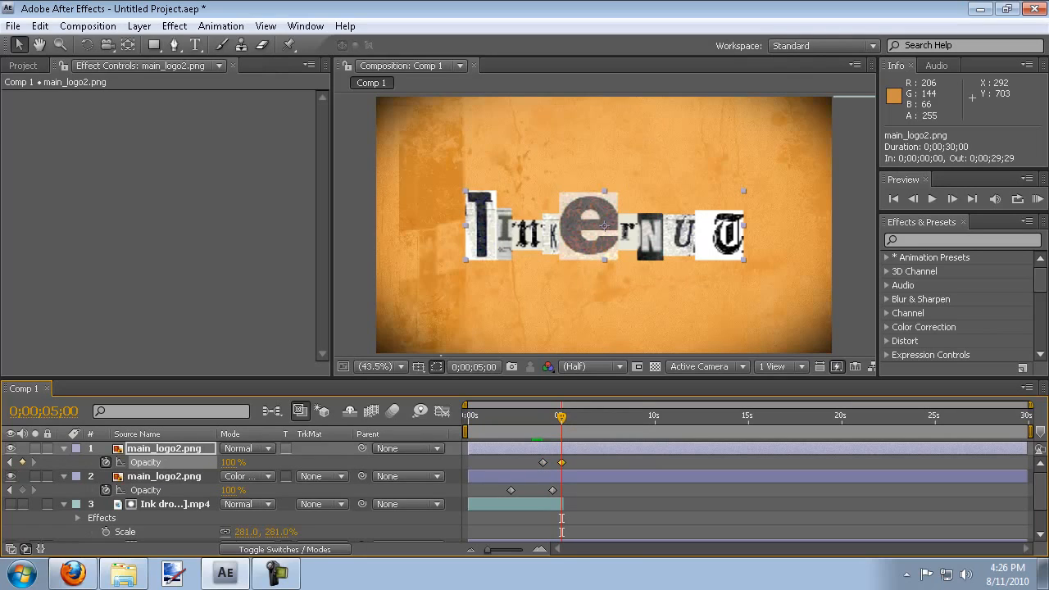
click(21, 462)
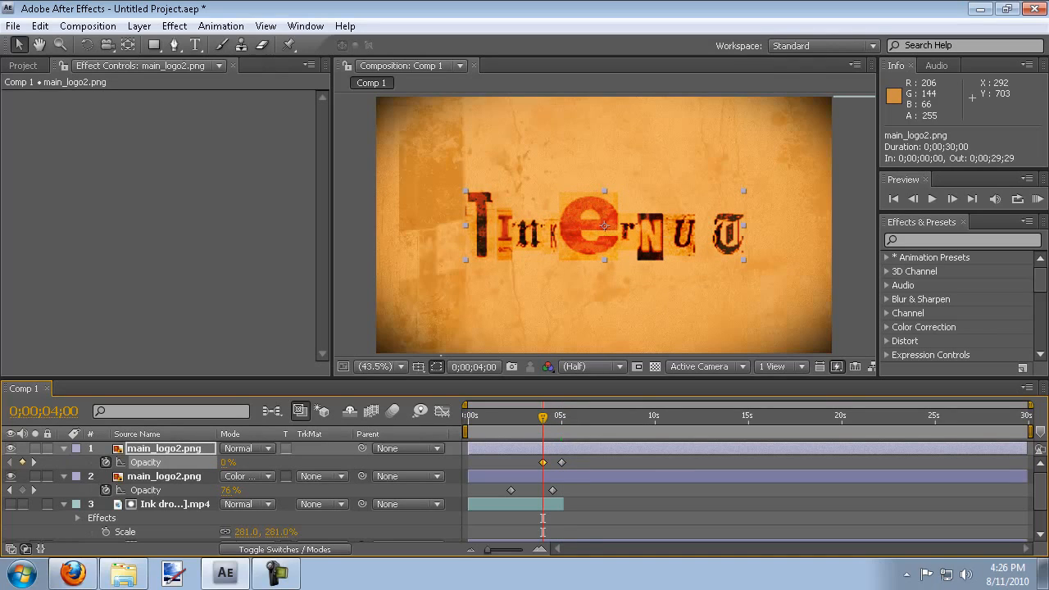
click(472, 416)
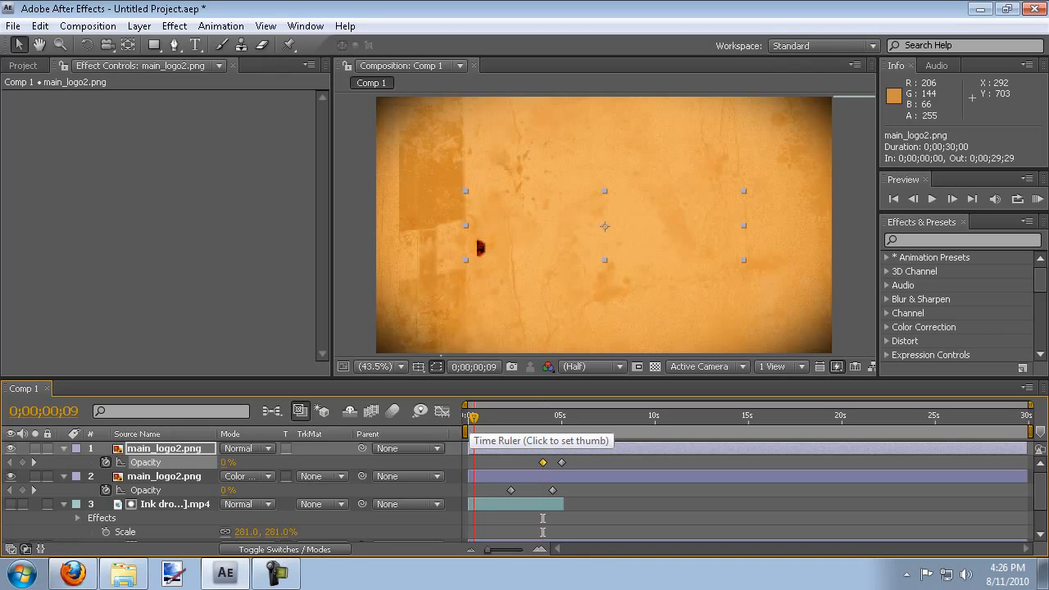
click(502, 416)
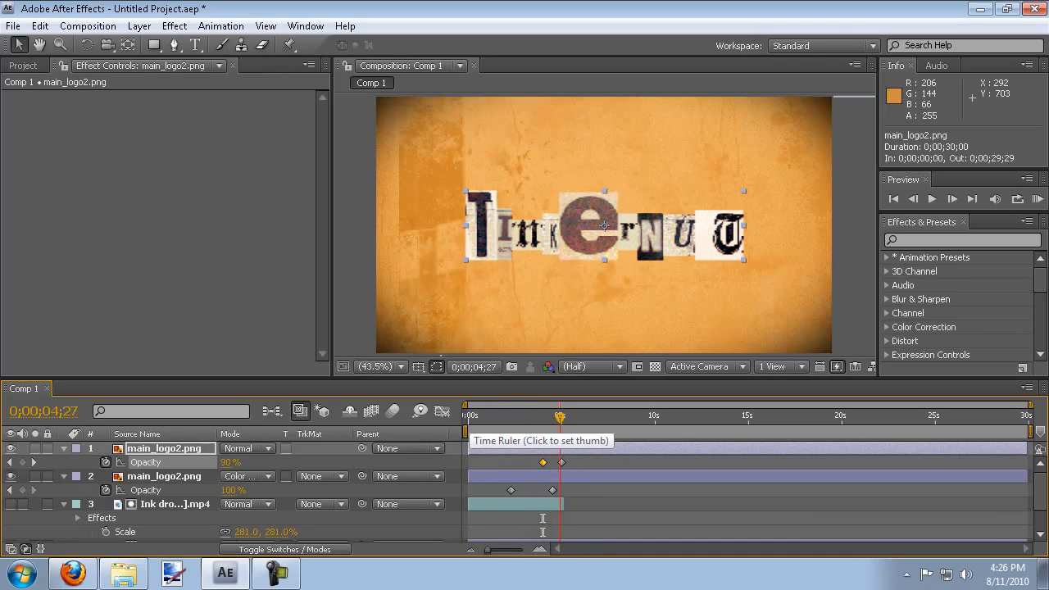
click(567, 416)
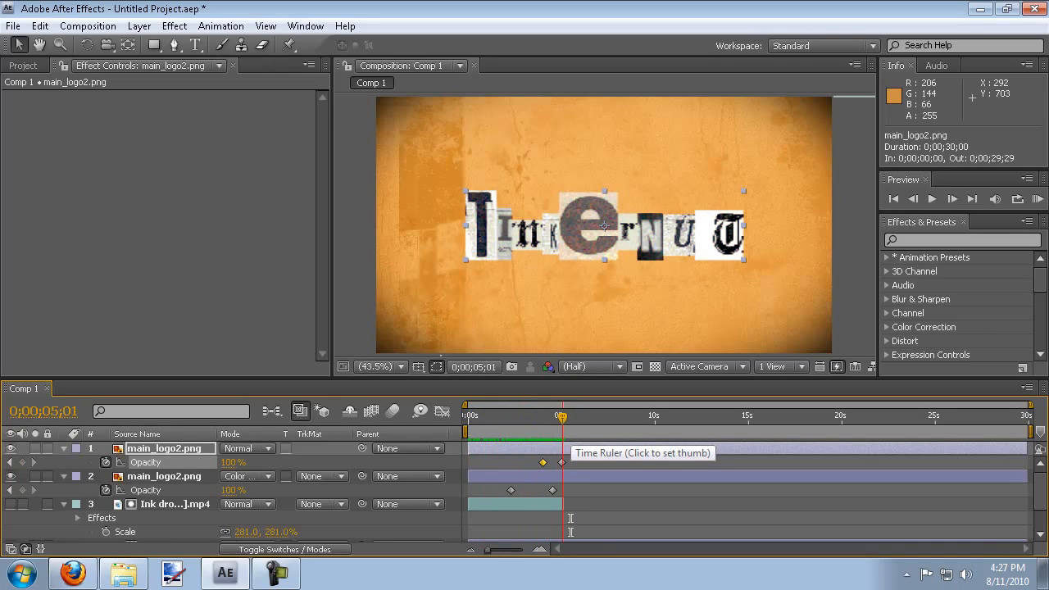
Step: End the work area just after 5 seconds and trim Comp 1 to it
click(564, 416)
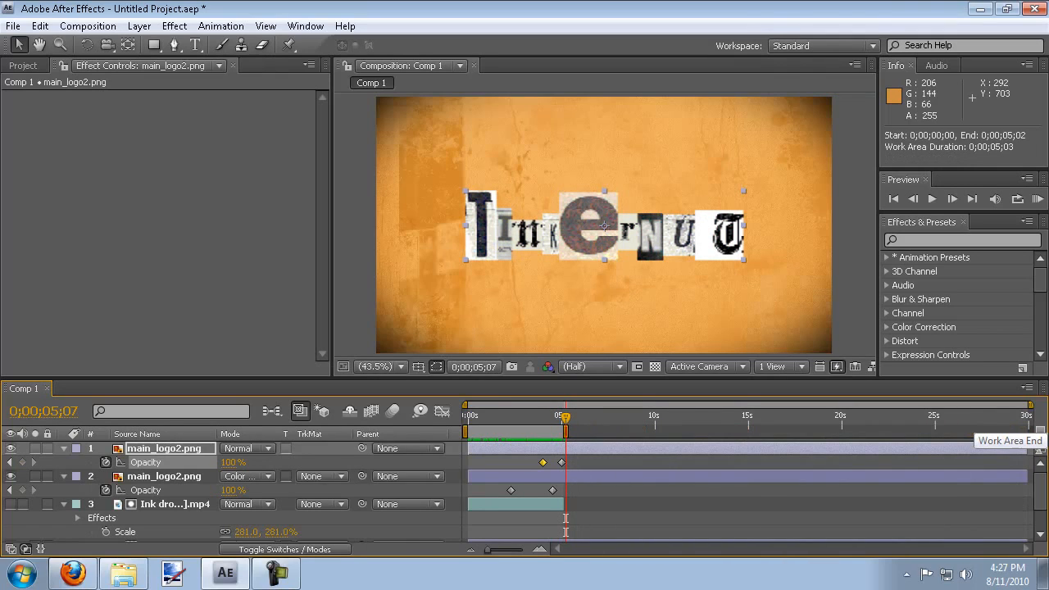
right_click(564, 418)
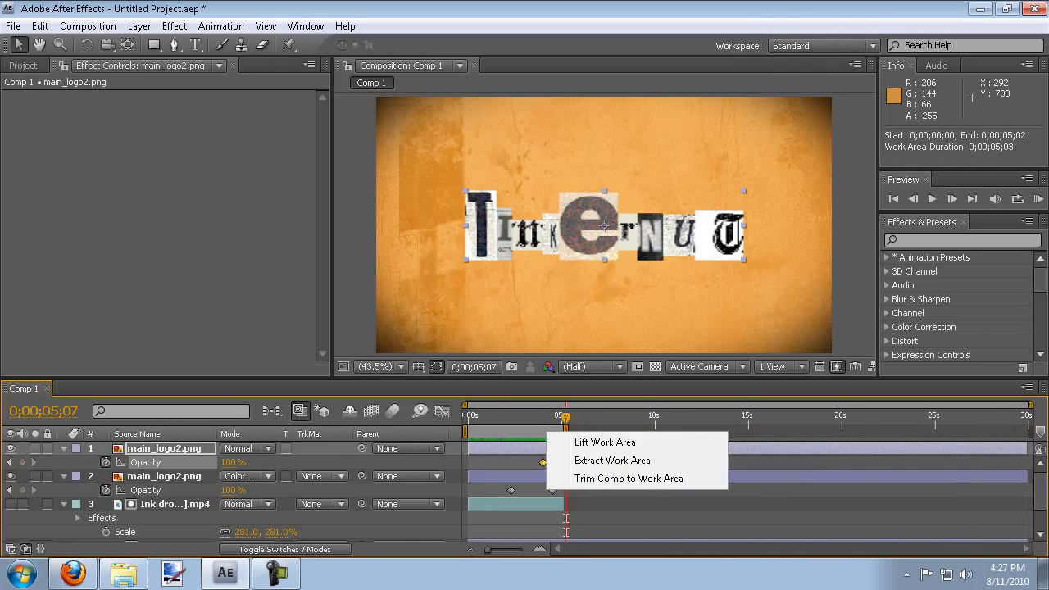
click(629, 479)
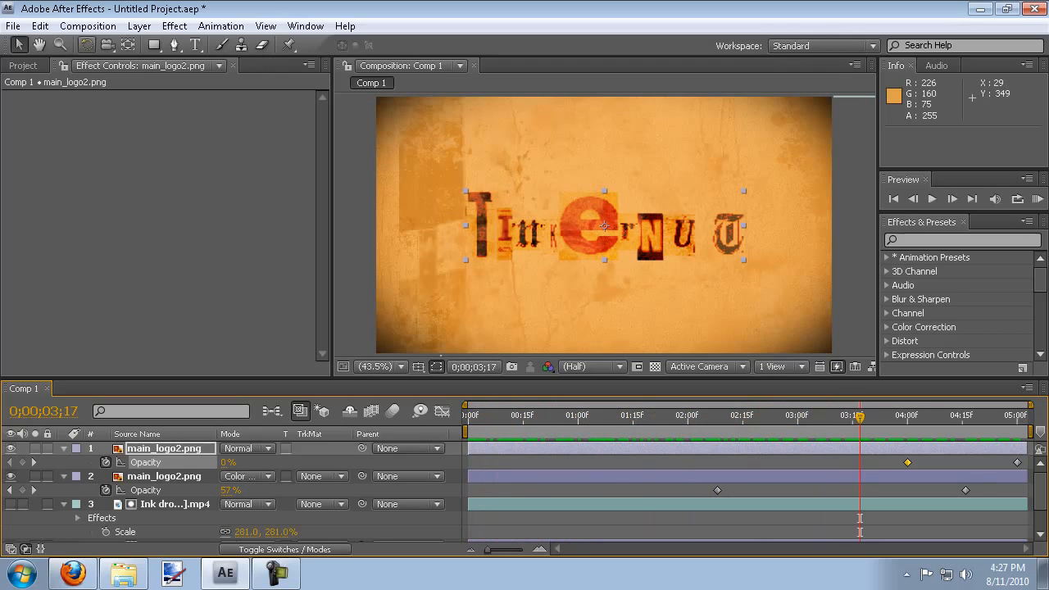
click(87, 26)
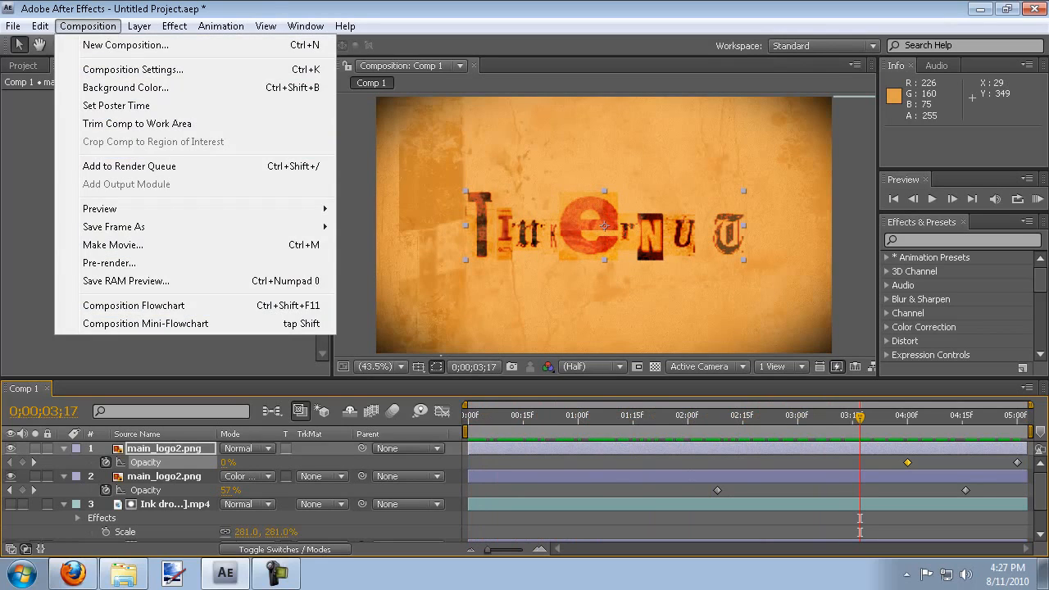
Step: Queue Comp 1 for render with Animation compression at Best quality
click(128, 166)
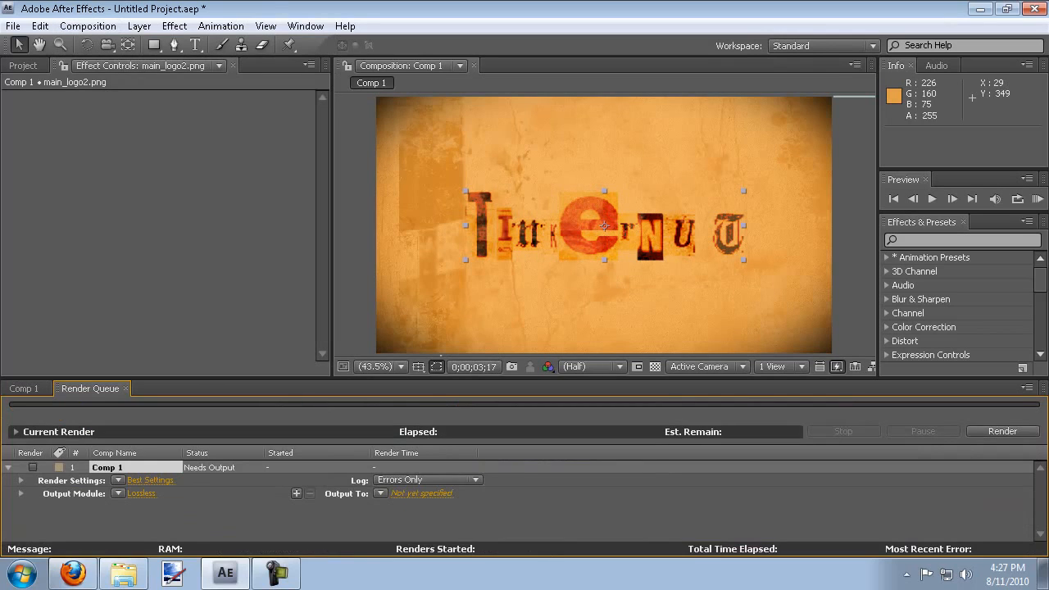
click(482, 82)
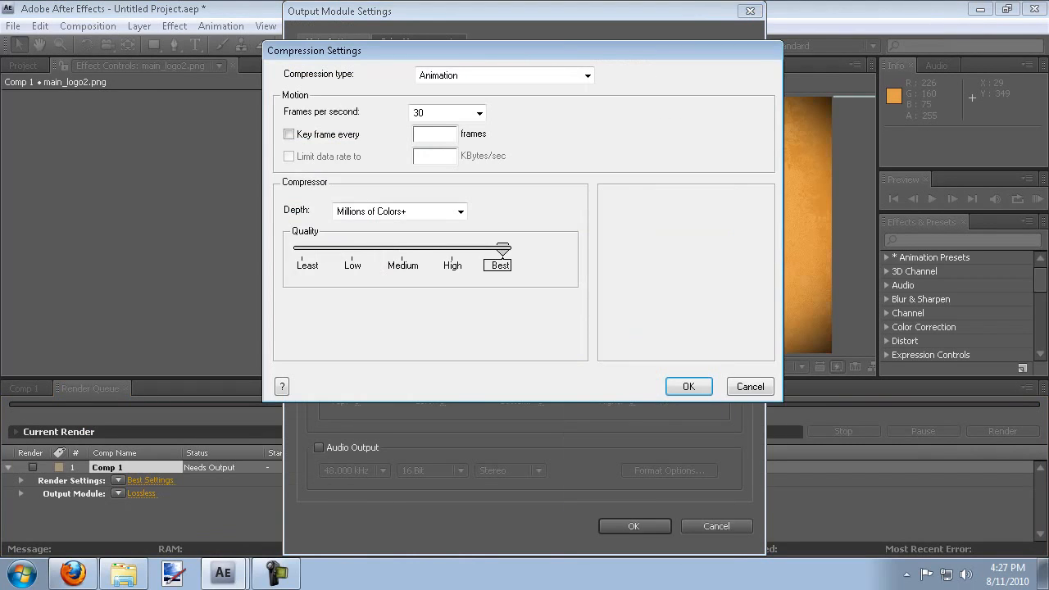
click(688, 387)
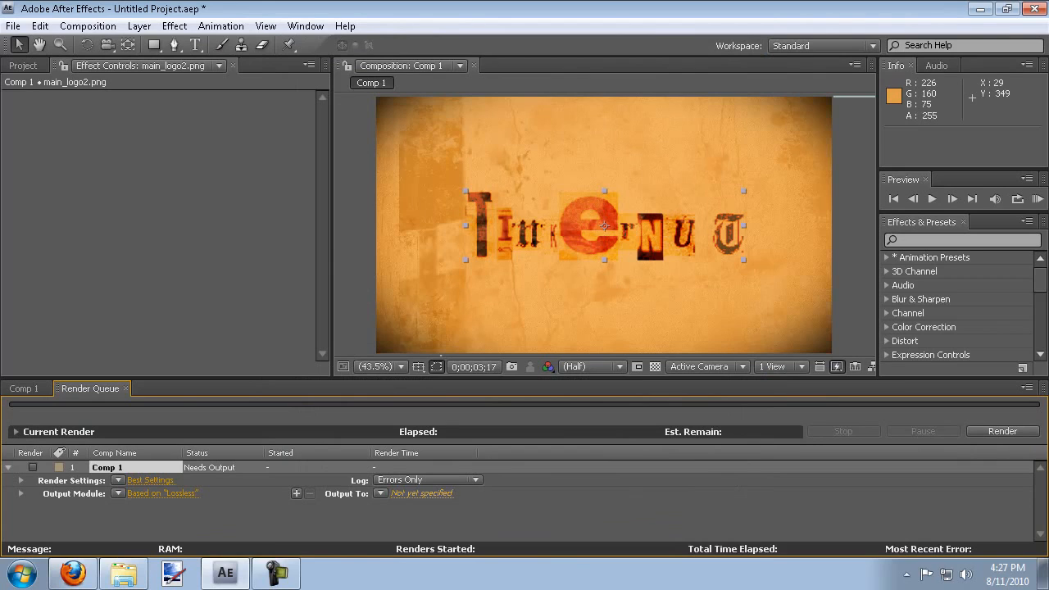
Step: Set the output to Comp 1.mov on the Desktop
click(419, 492)
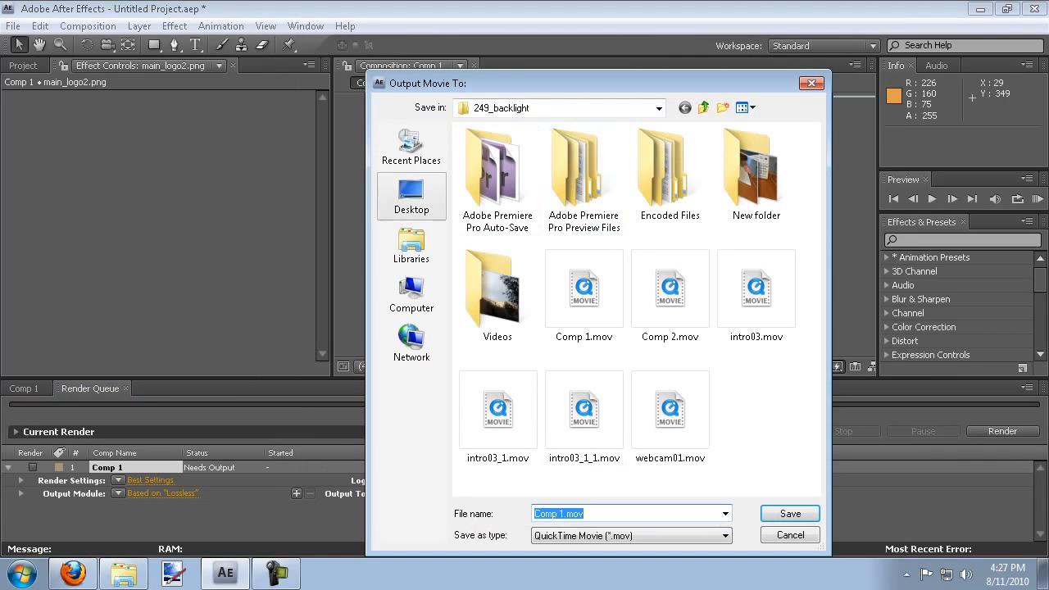
click(411, 196)
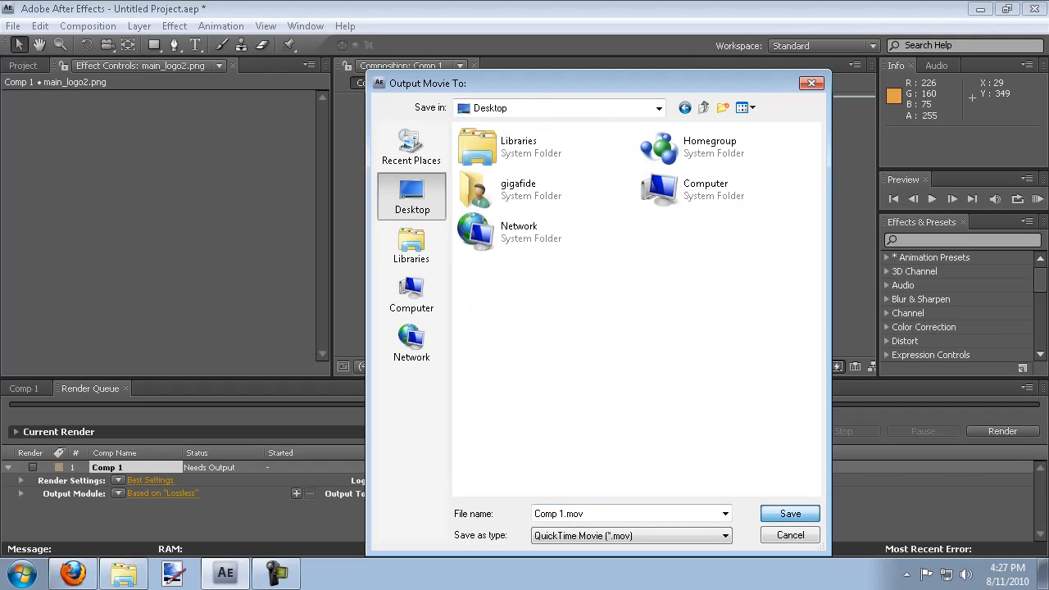
click(790, 513)
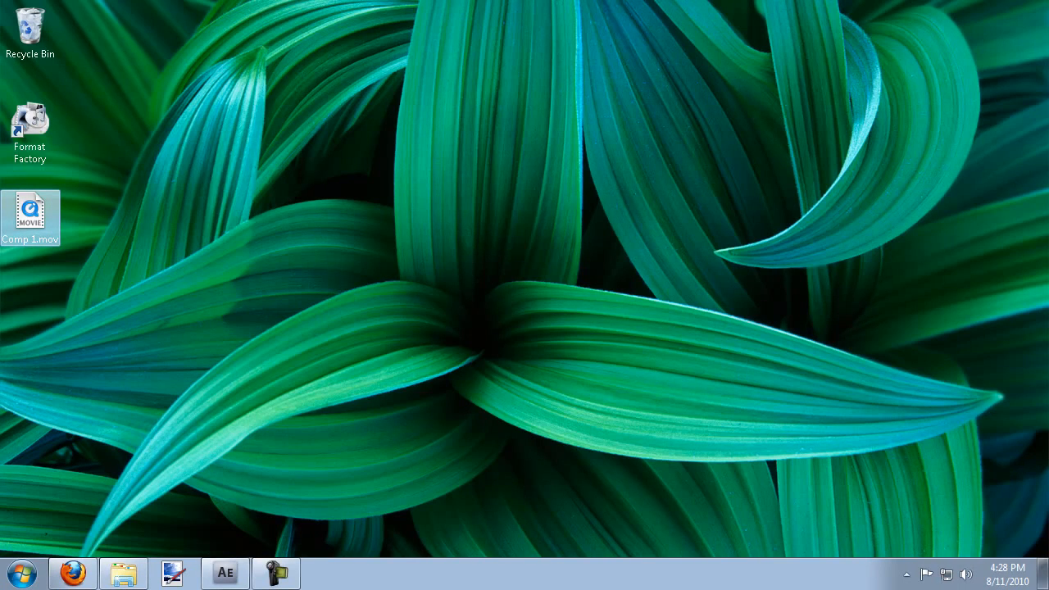
double_click(30, 212)
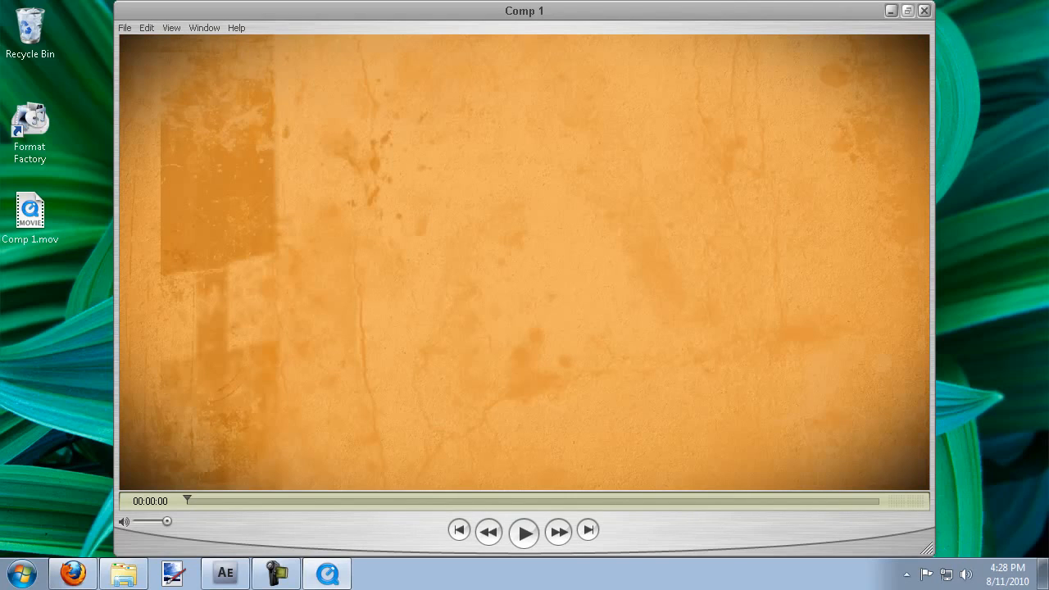
click(525, 531)
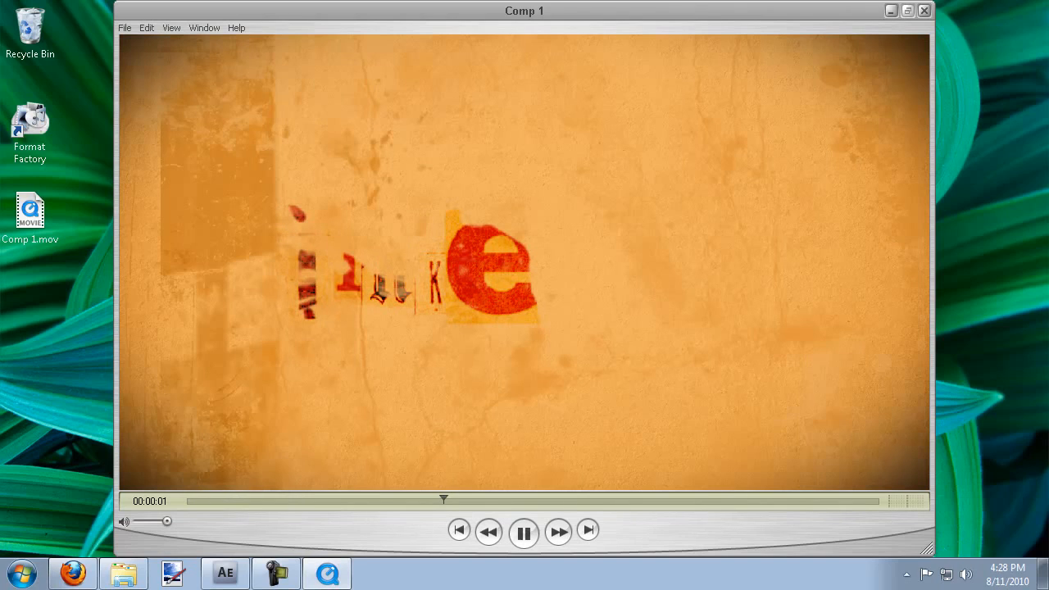
click(524, 531)
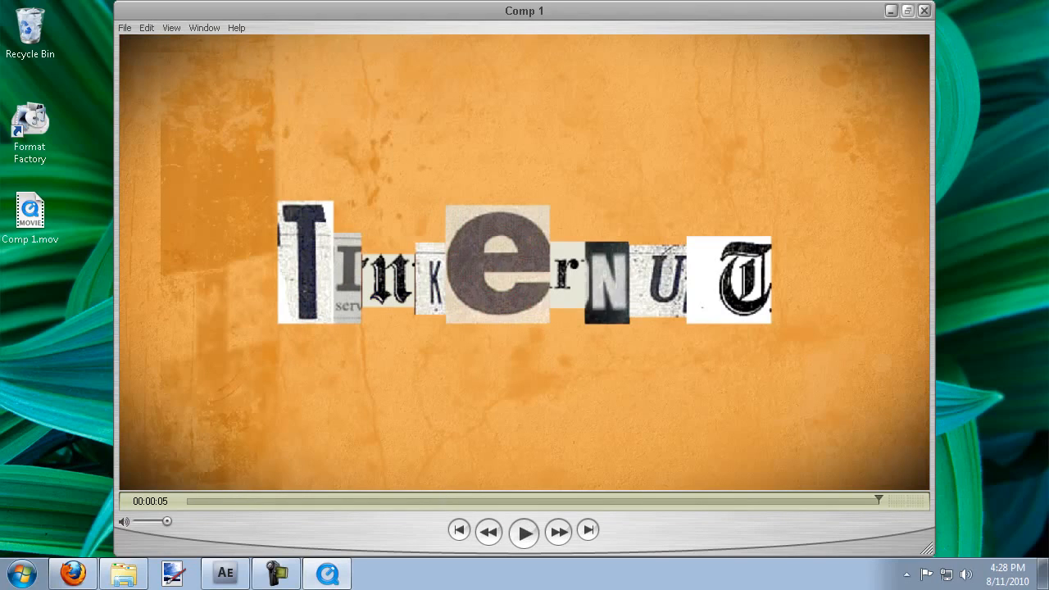
click(525, 531)
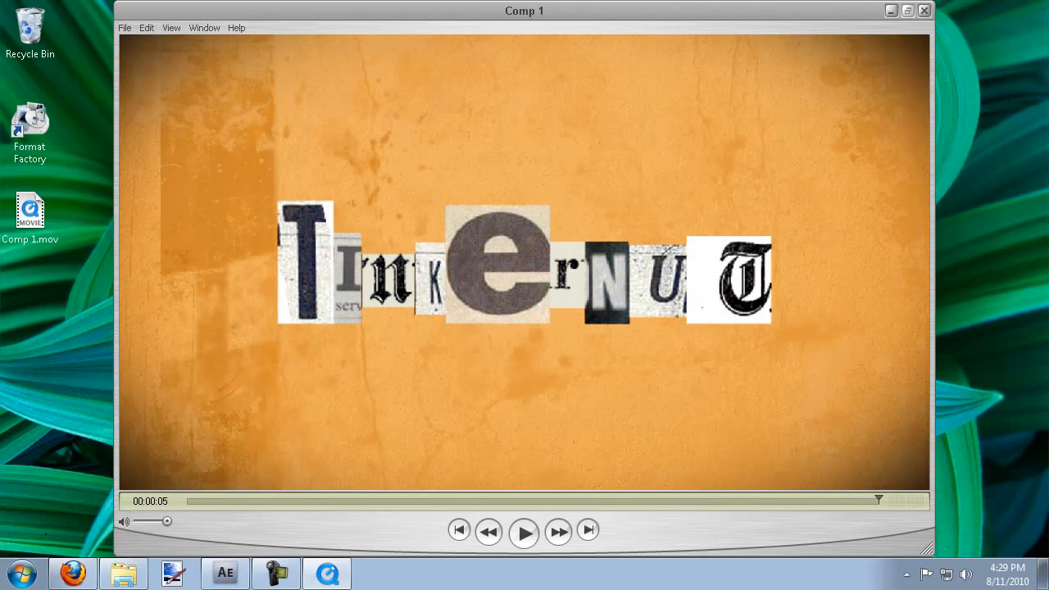
click(925, 10)
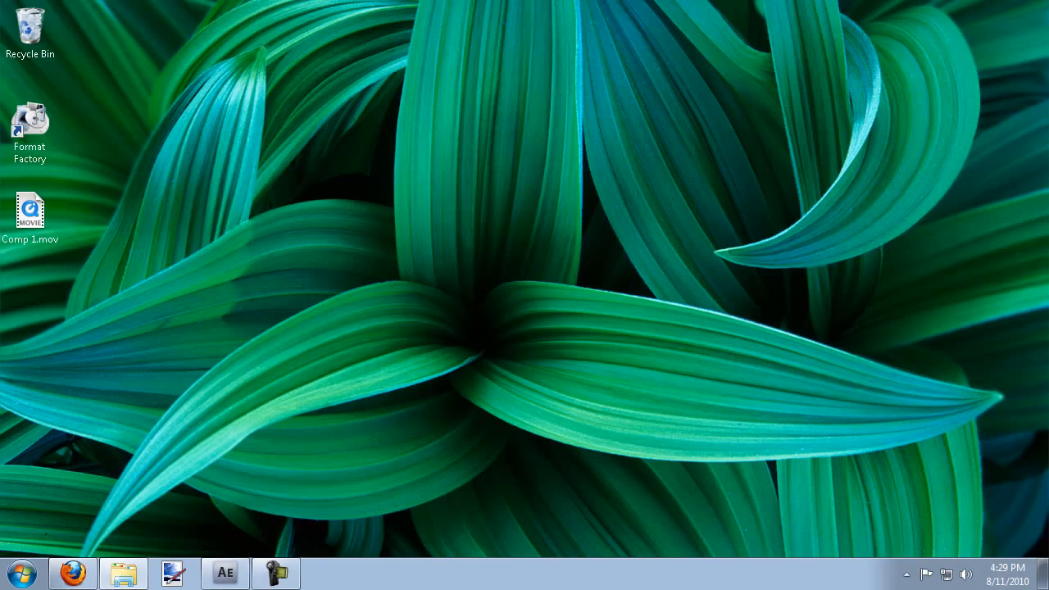